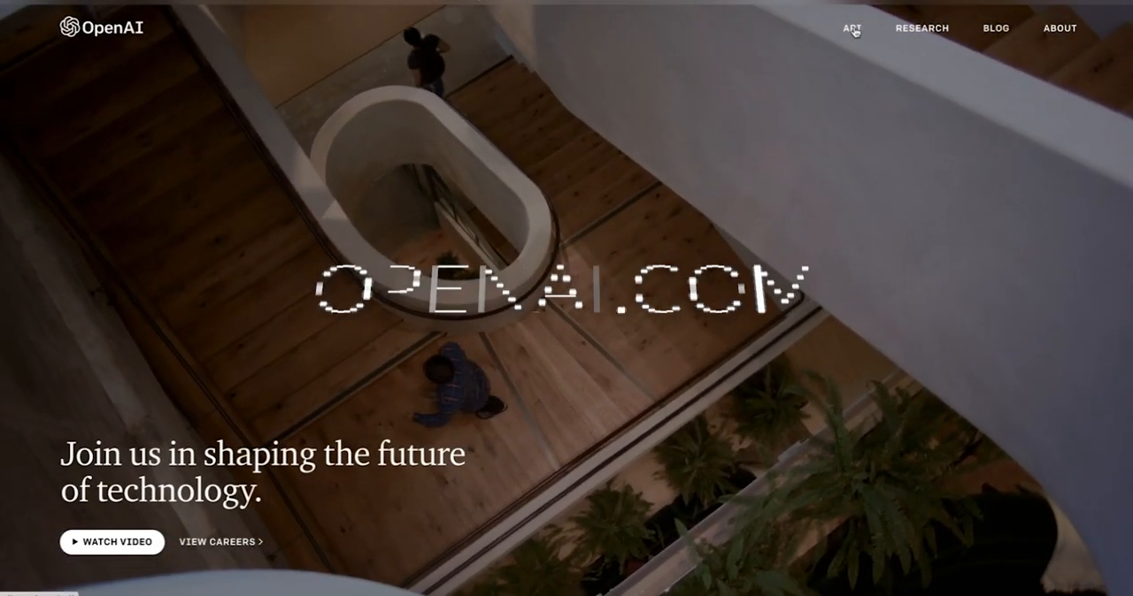
Sign up on openai.com with an email, pass the reCAPTCHA and reach phone verification
{"action": "left_click", "coordinate": [851, 29]}
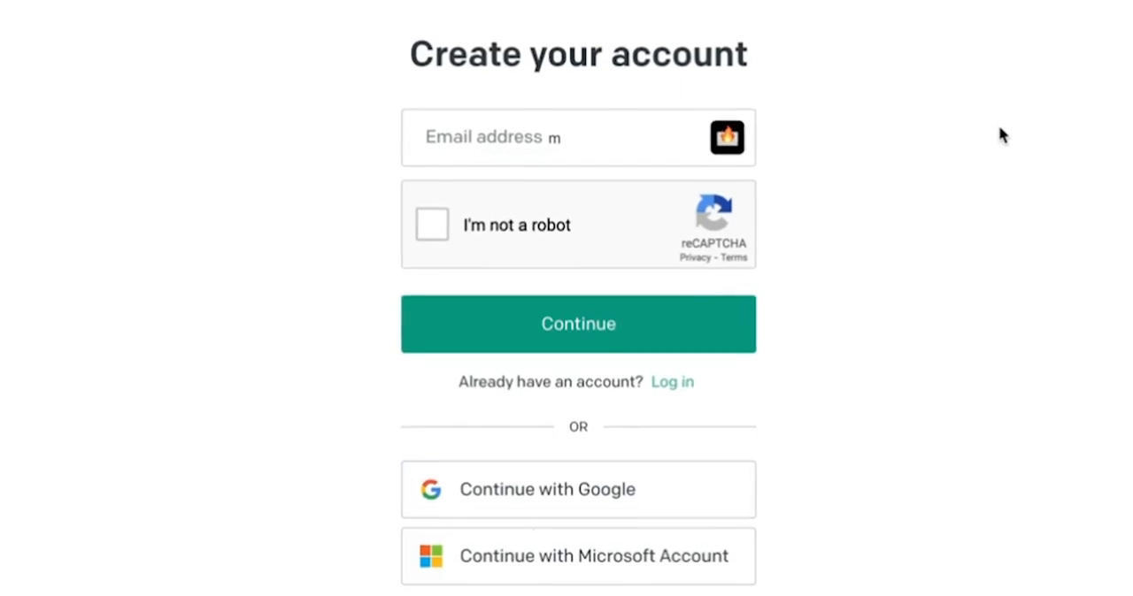
{"action": "left_click", "coordinate": [577, 324]}
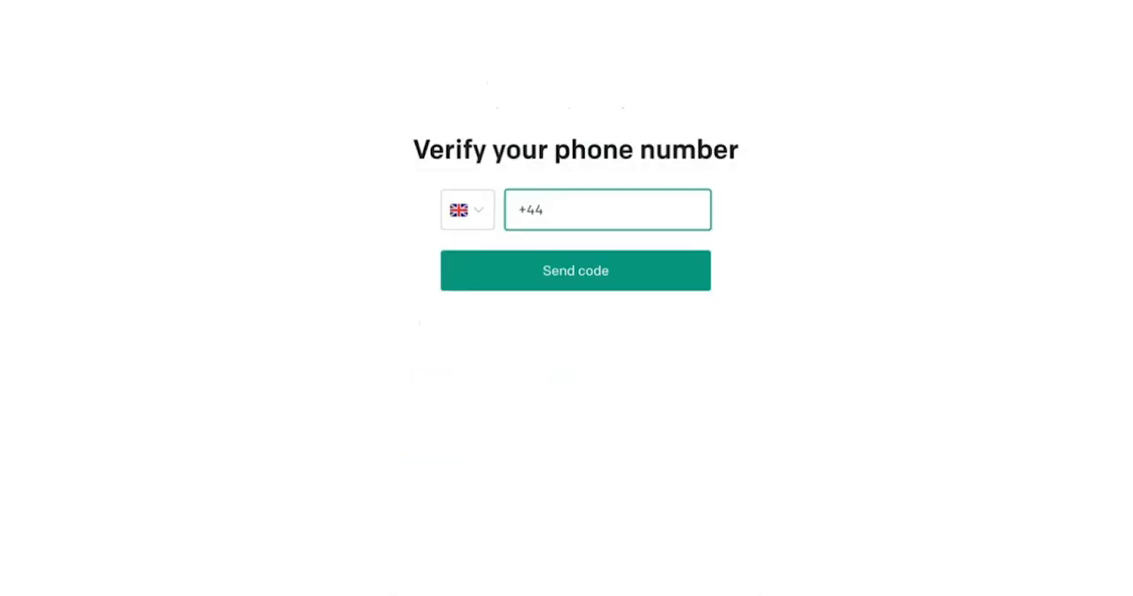
{"action": "left_click", "coordinate": [607, 209]}
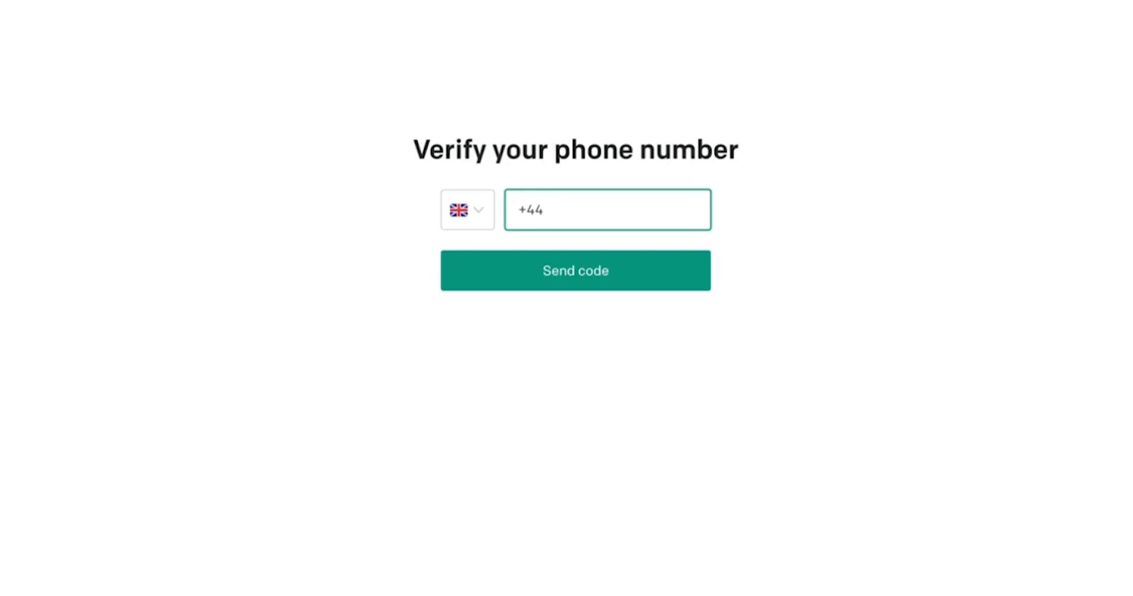
{"action": "left_click", "coordinate": [607, 208]}
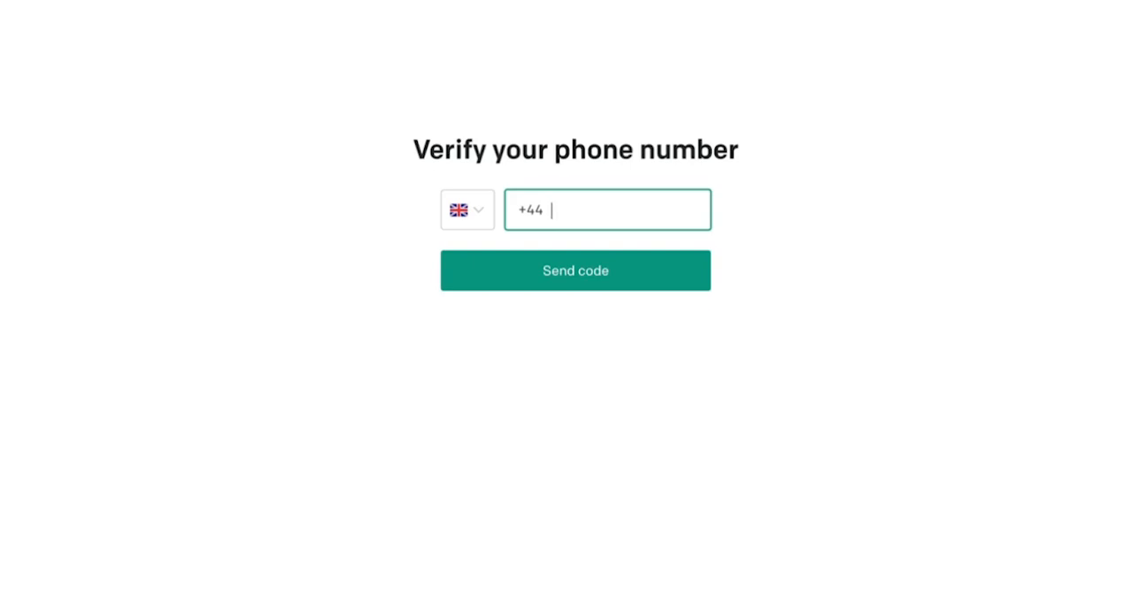
{"action": "left_click", "coordinate": [573, 269]}
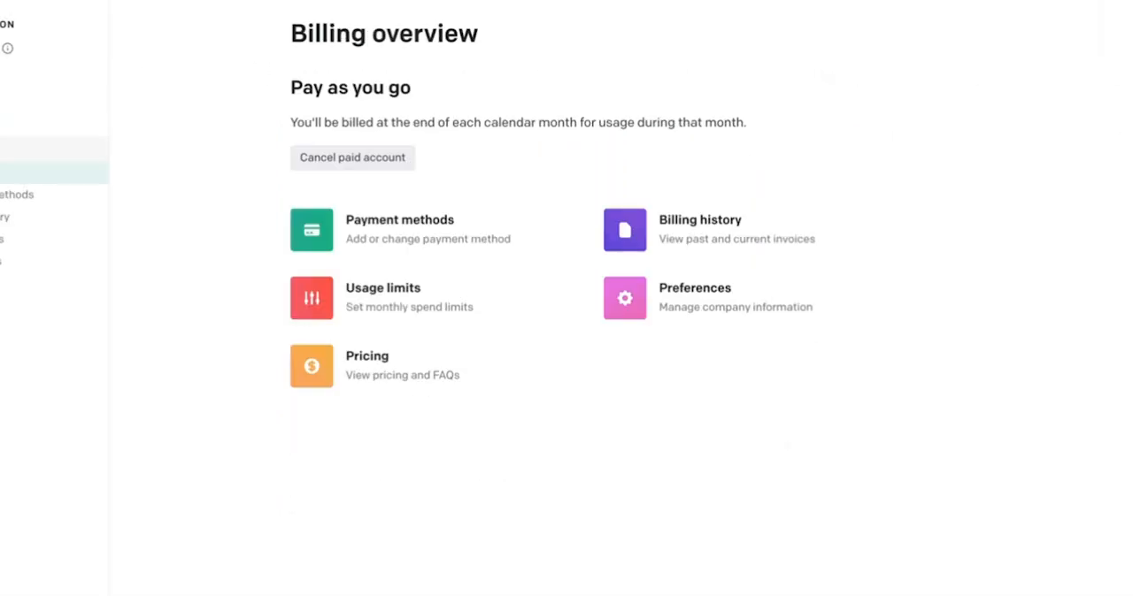
{"action": "mouse_move", "coordinate": [662, 145]}
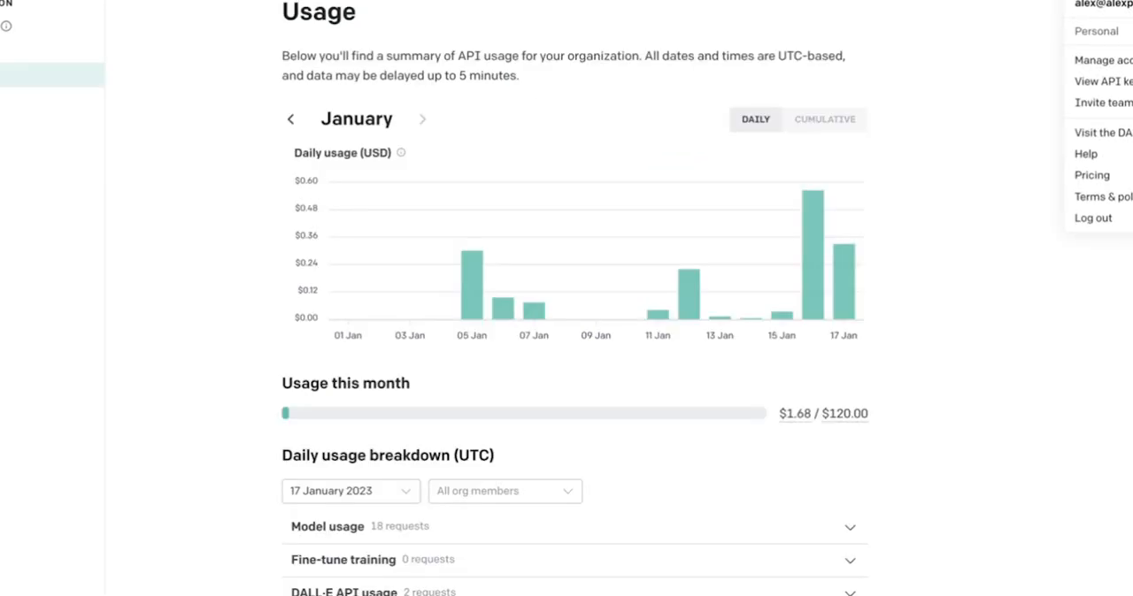
View the Pricing page tables for image and language models
{"action": "left_click", "coordinate": [1090, 173]}
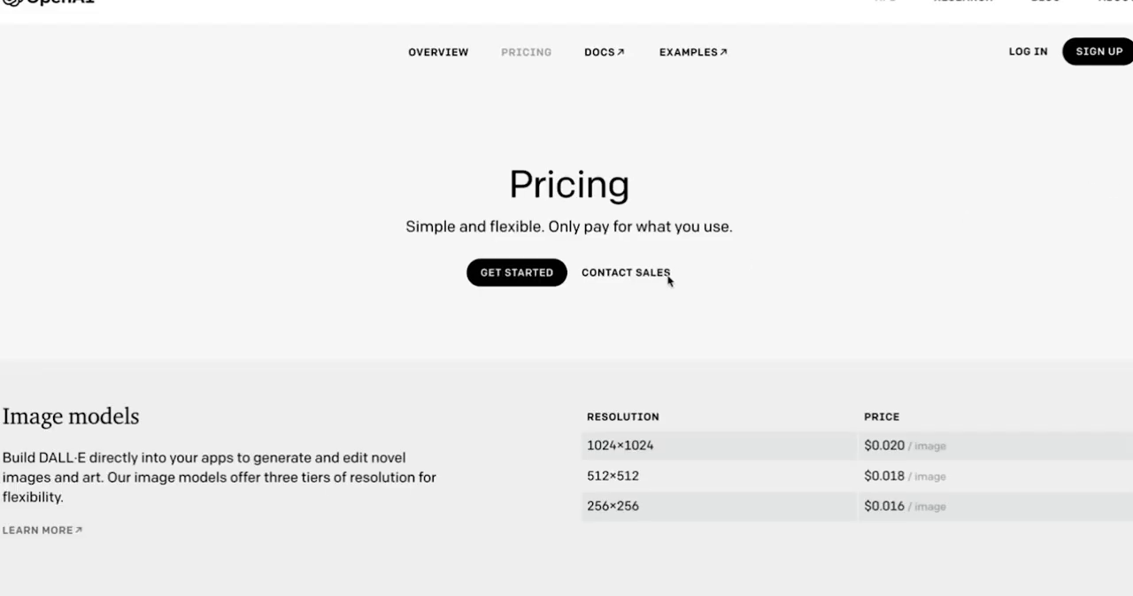
{"action": "scroll", "scroll_direction": "down", "scroll_amount": 3}
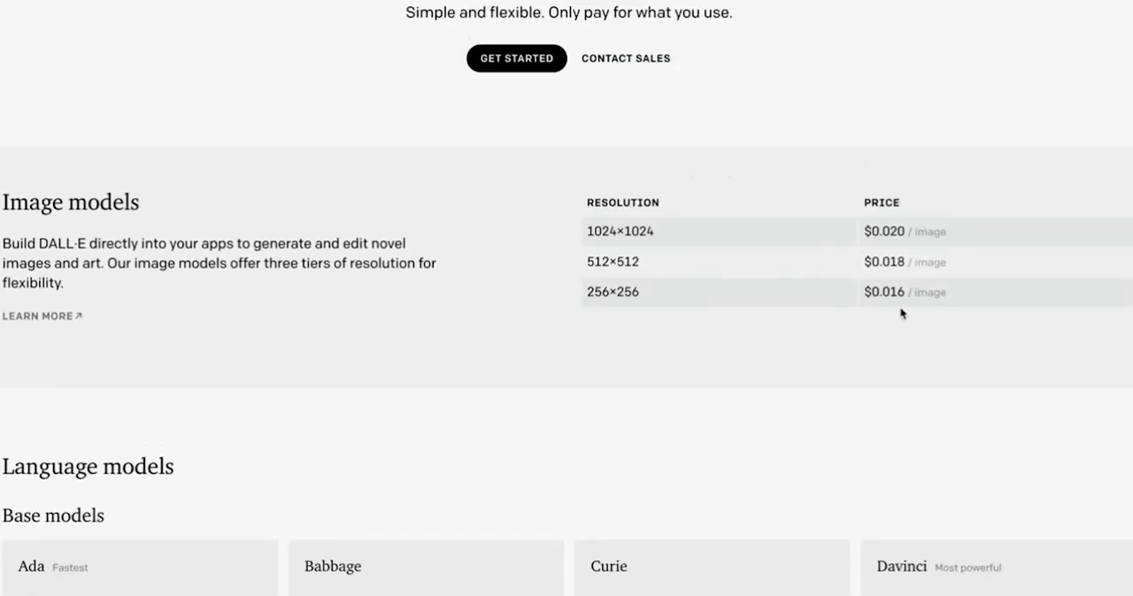
{"action": "scroll", "scroll_direction": "down", "scroll_amount": 3}
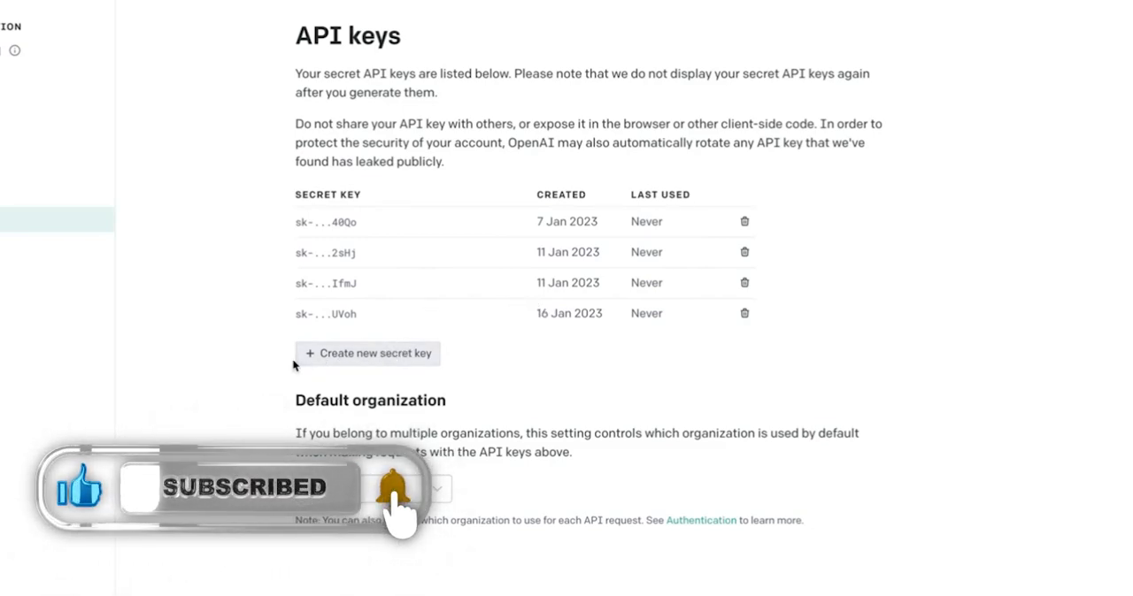
Create a new secret API key and copy it from the confirmation dialog
{"action": "left_click", "coordinate": [368, 352]}
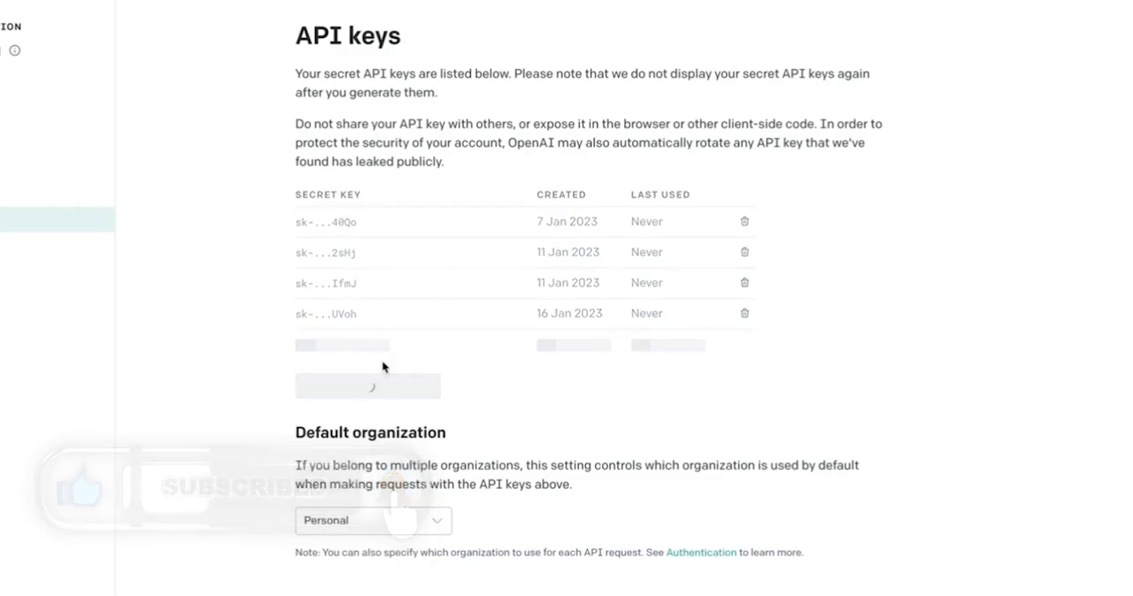
{"action": "left_click", "coordinate": [368, 386]}
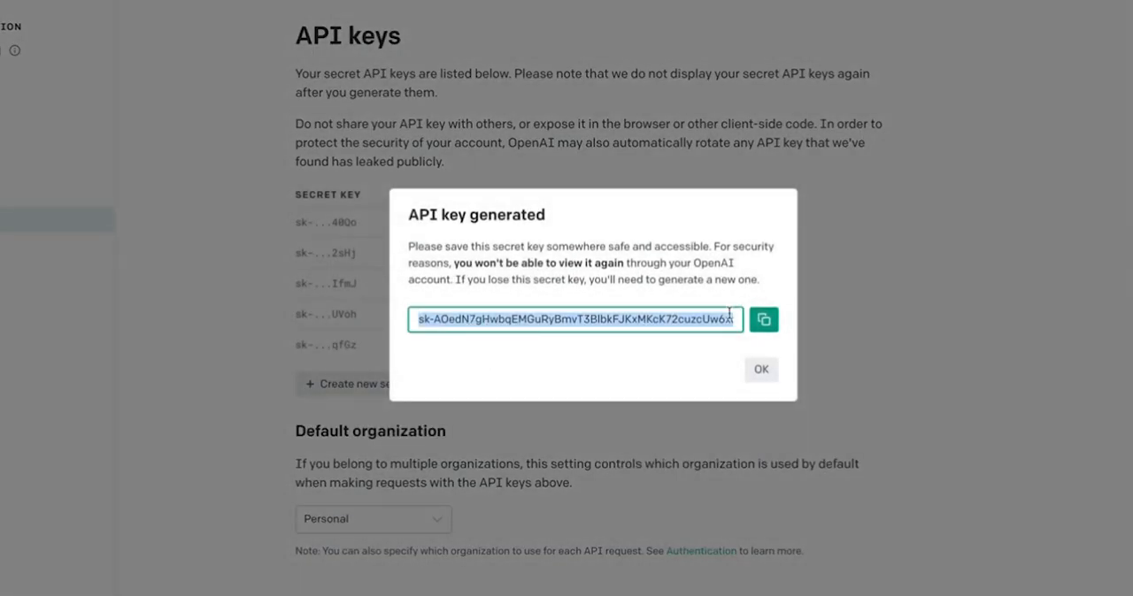
{"action": "left_click", "coordinate": [761, 318]}
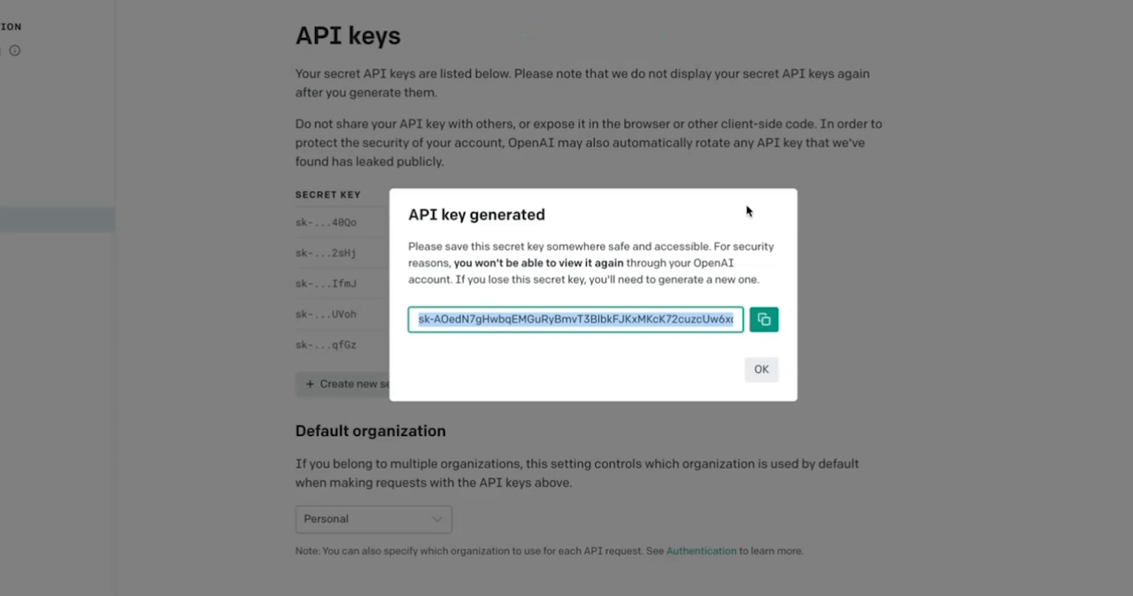
{"action": "mouse_move", "coordinate": [708, 246]}
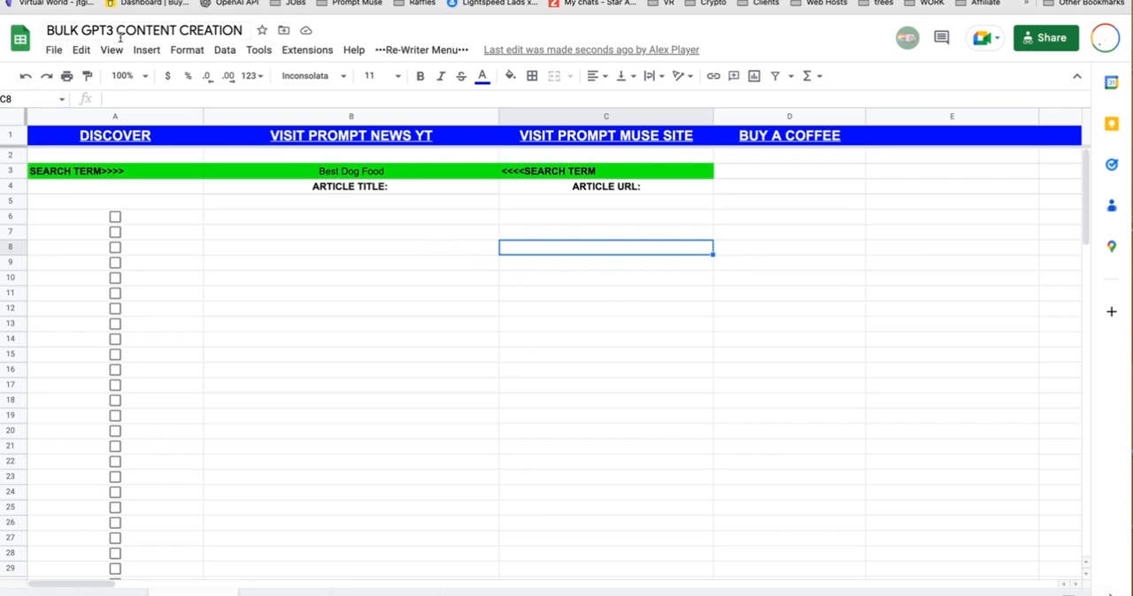
{"action": "mouse_move", "coordinate": [365, 325]}
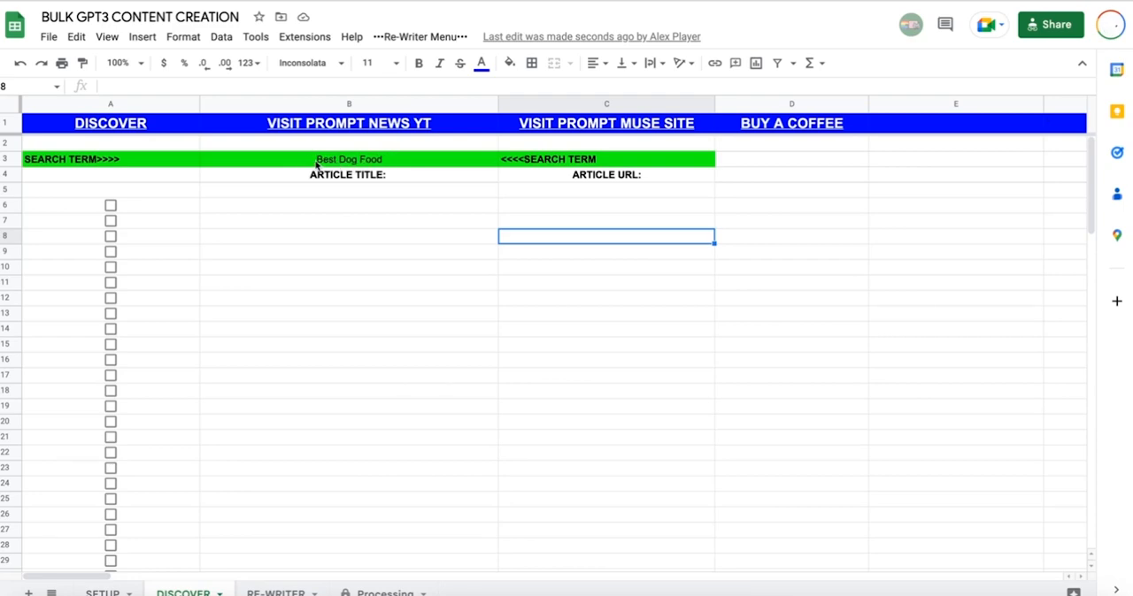
Run All Requests from the Apipheny API connector extension for the Best Dog Food term
{"action": "left_click", "coordinate": [348, 266]}
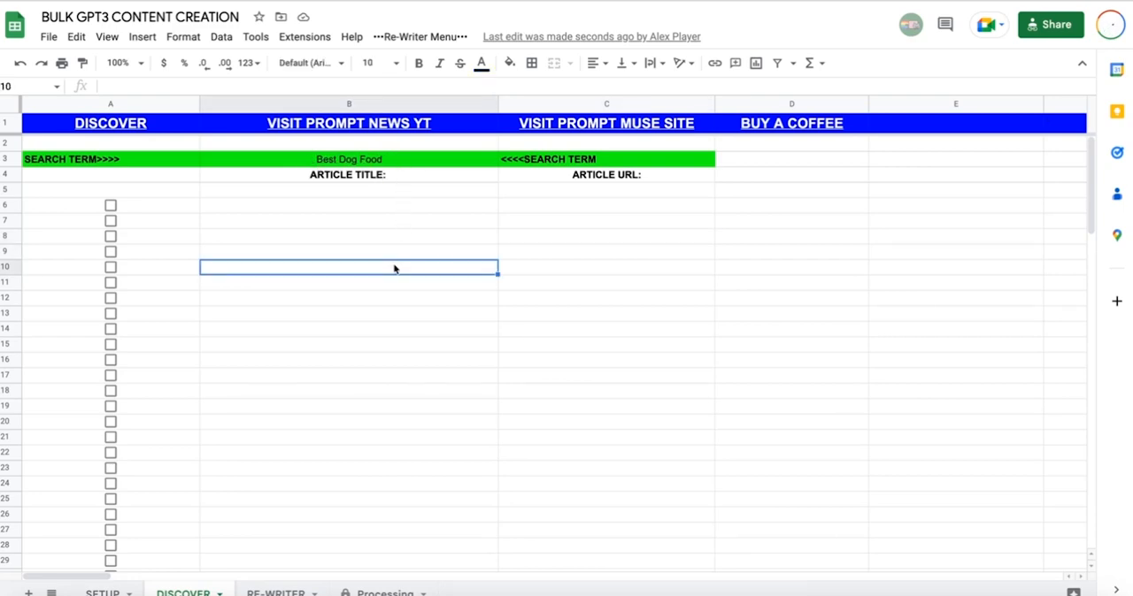
{"action": "left_click", "coordinate": [305, 36]}
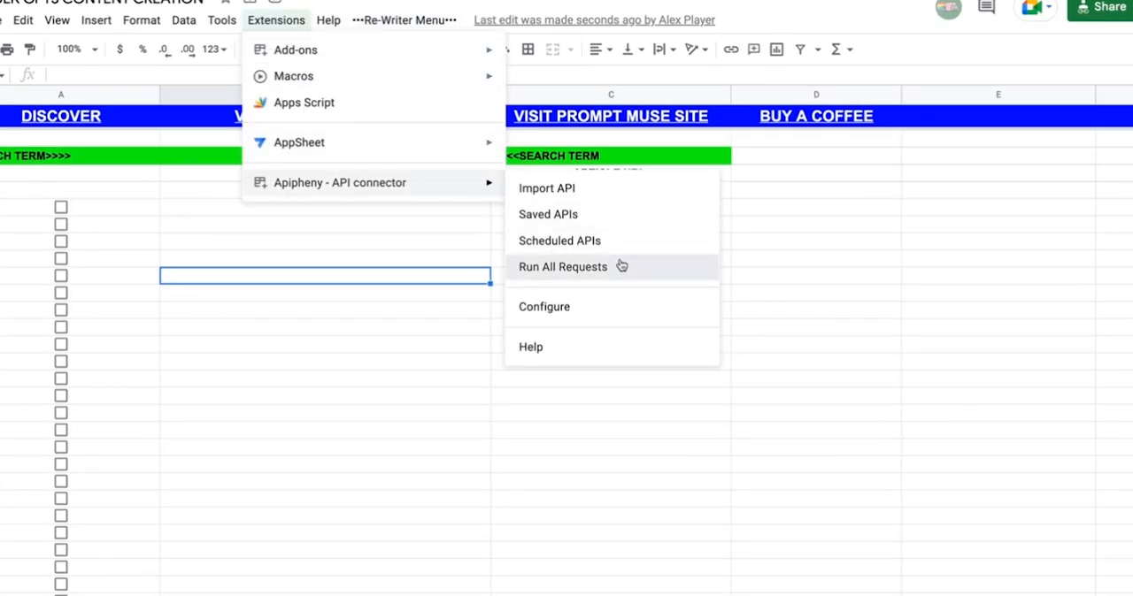
{"action": "left_click", "coordinate": [563, 265]}
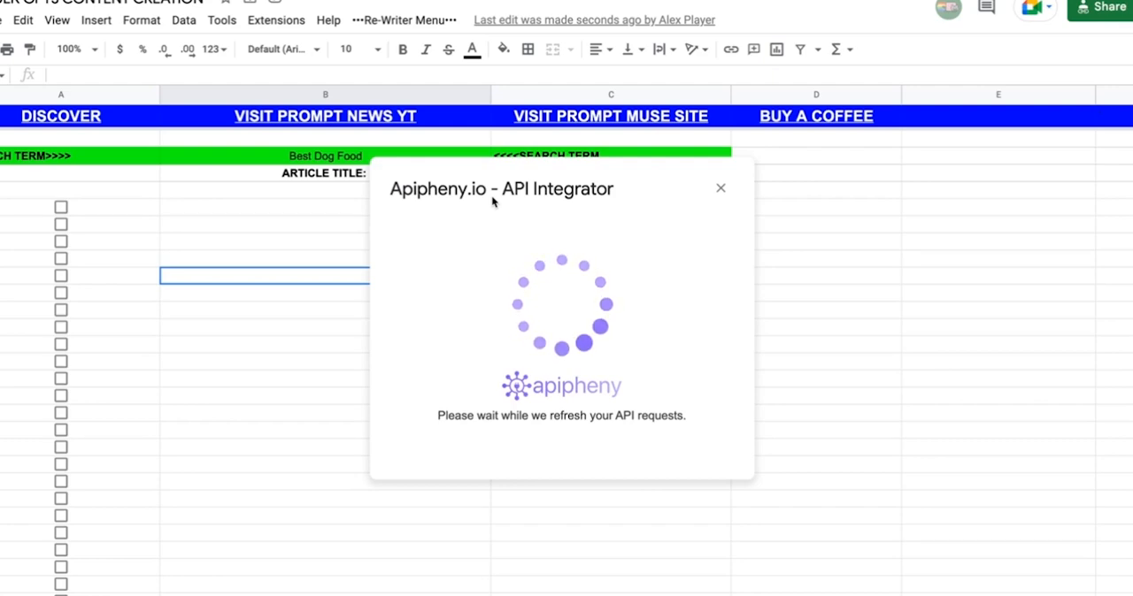
{"action": "mouse_move", "coordinate": [549, 216]}
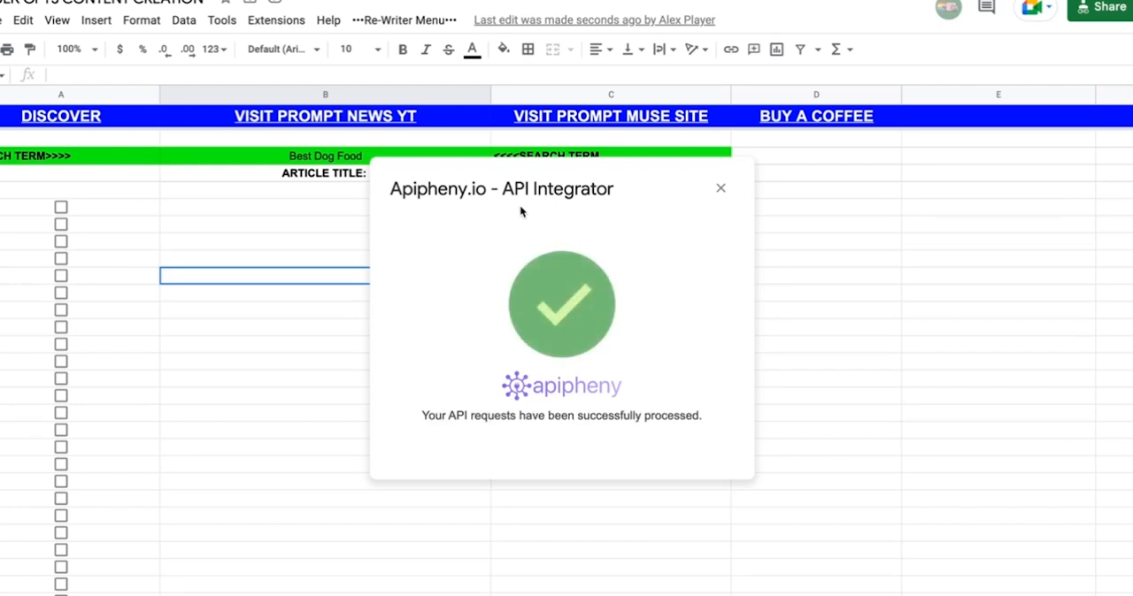
{"action": "mouse_move", "coordinate": [721, 188]}
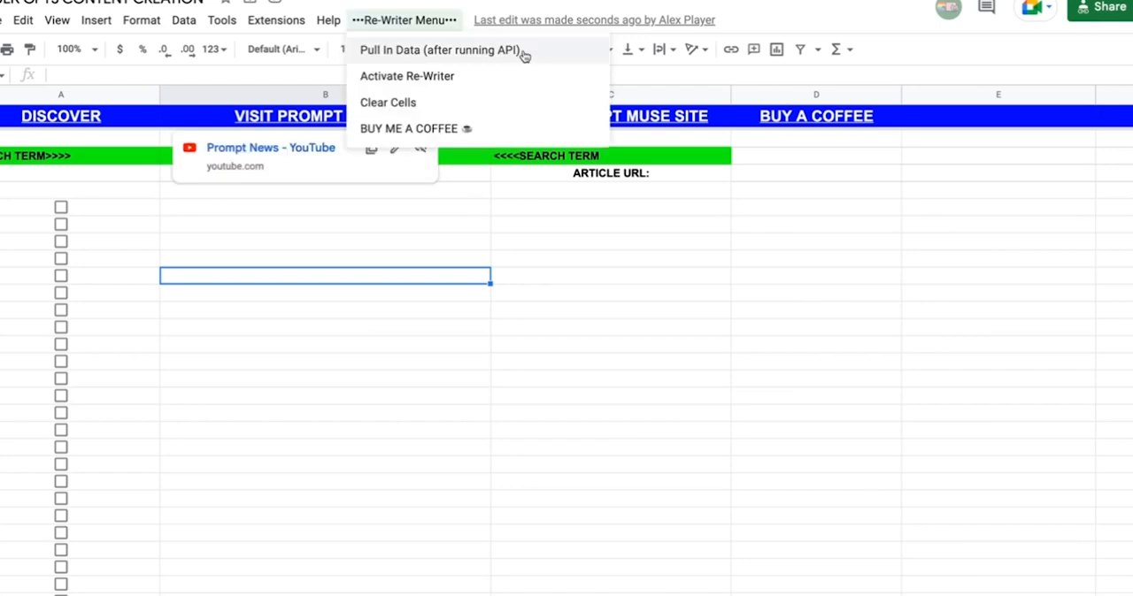
Pull the fetched dog food search results into the DISCOVER sheet via the Re-Writer Menu
{"action": "left_click", "coordinate": [439, 50]}
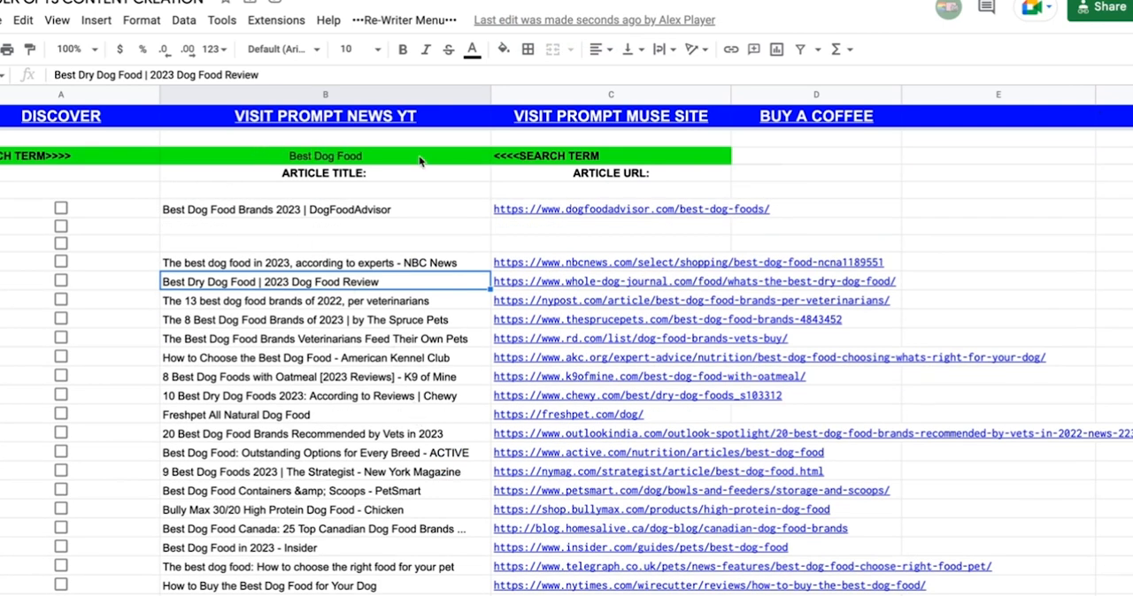
{"action": "scroll", "scroll_direction": "down", "scroll_amount": 3}
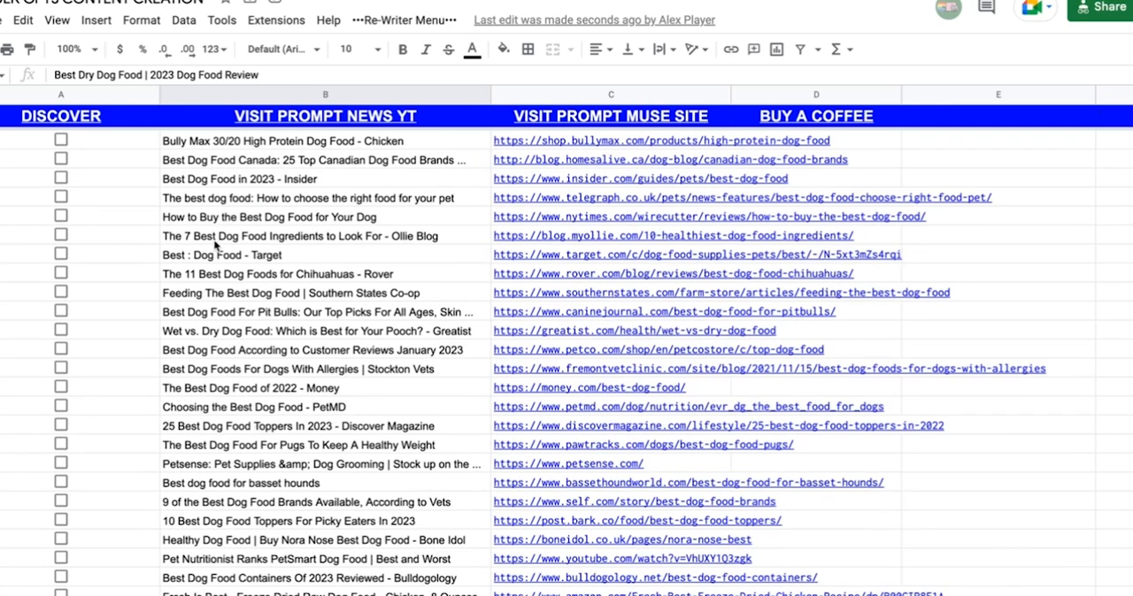
{"action": "mouse_move", "coordinate": [229, 442]}
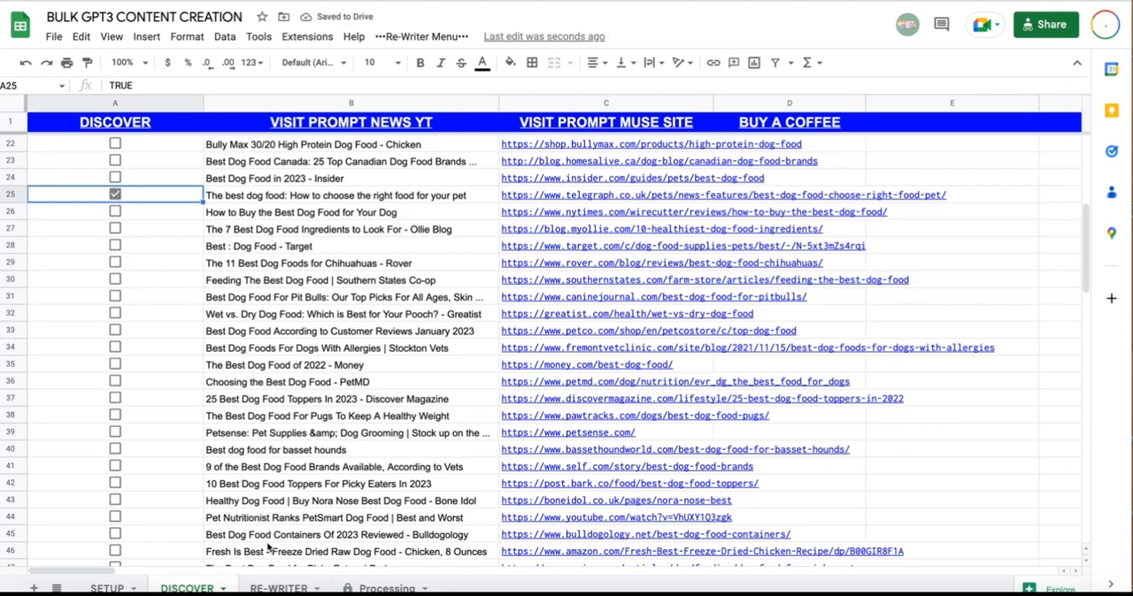
Activate Re-Writer on the RE-WRITER sheet for the Telegraph dog food URL
{"action": "left_click", "coordinate": [279, 588]}
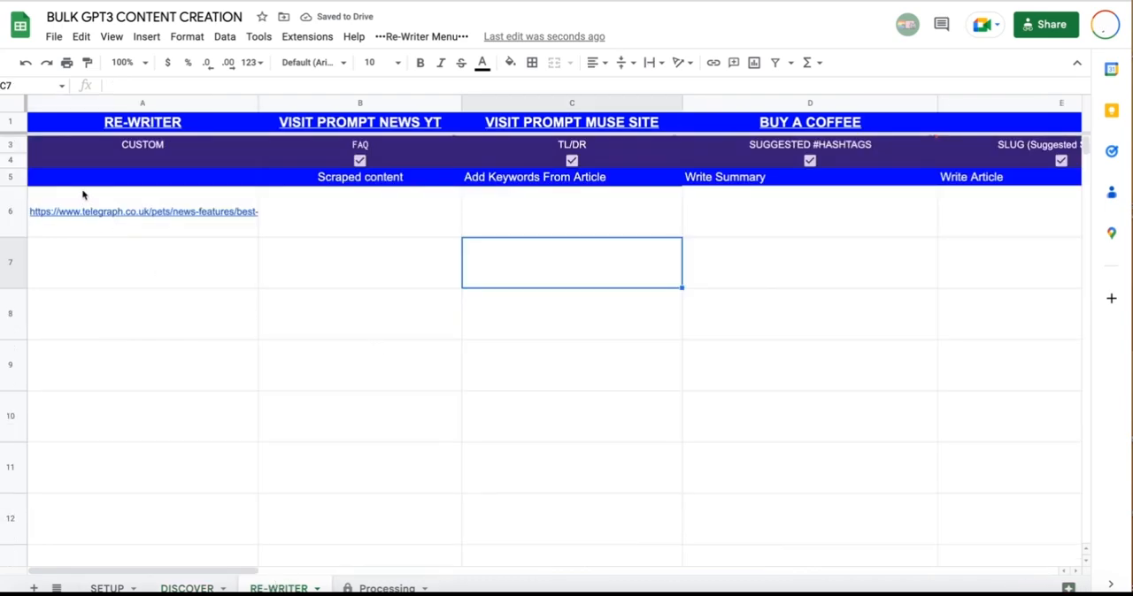
{"action": "mouse_move", "coordinate": [297, 191]}
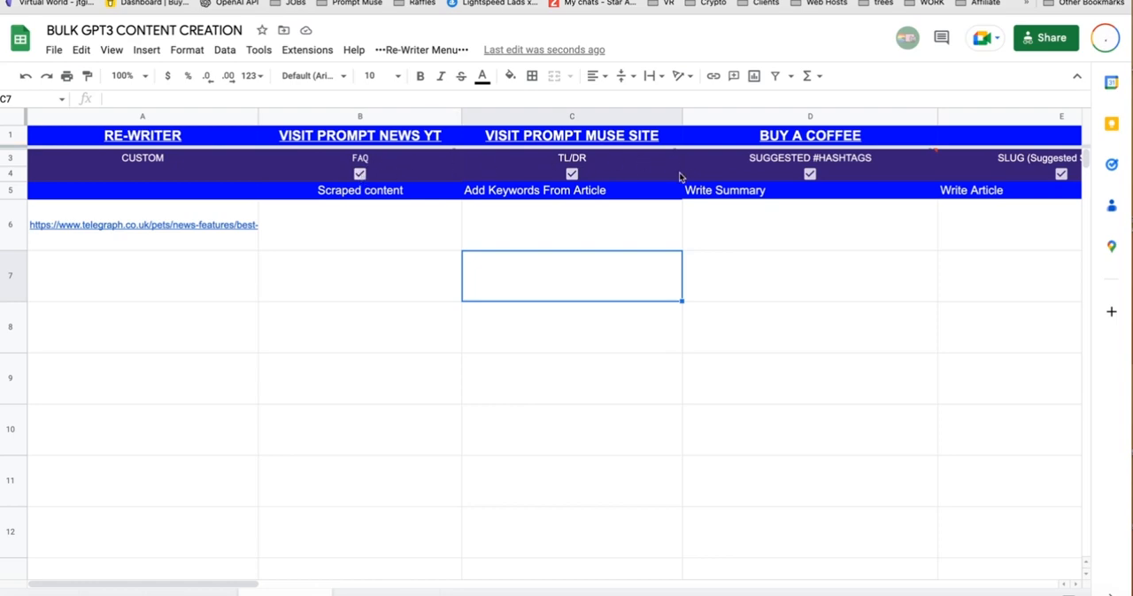
{"action": "mouse_move", "coordinate": [255, 575]}
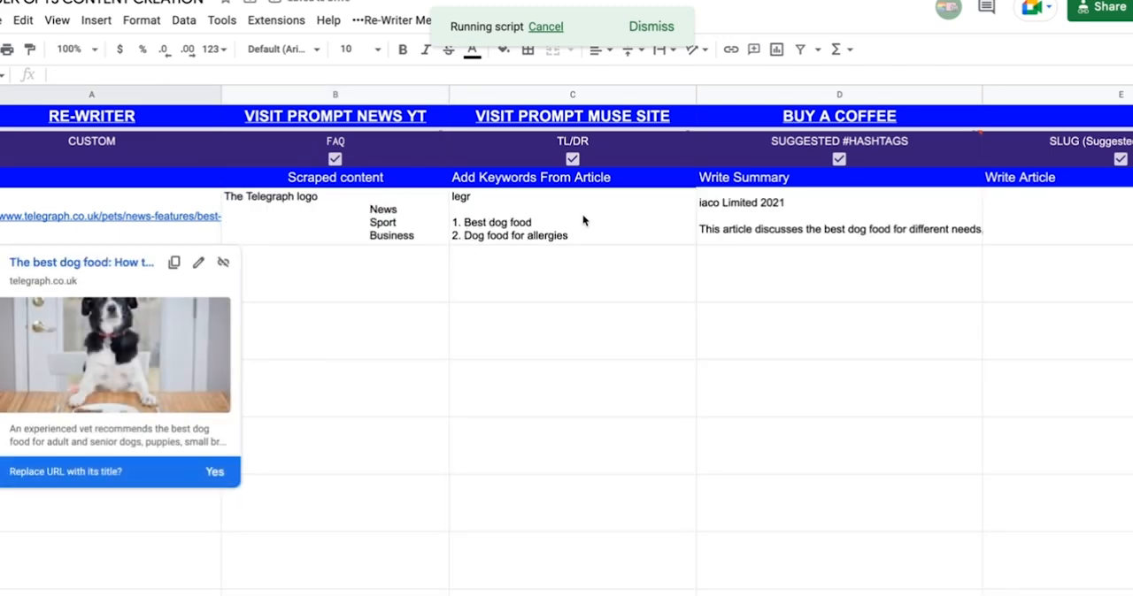
{"action": "mouse_move", "coordinate": [563, 223]}
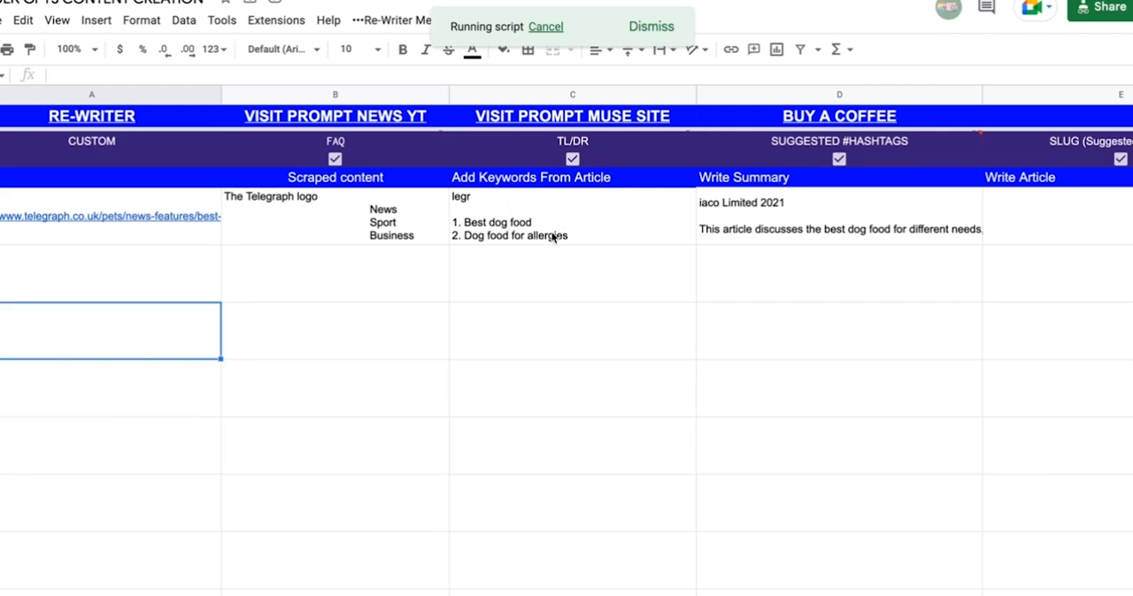
{"action": "mouse_move", "coordinate": [867, 233]}
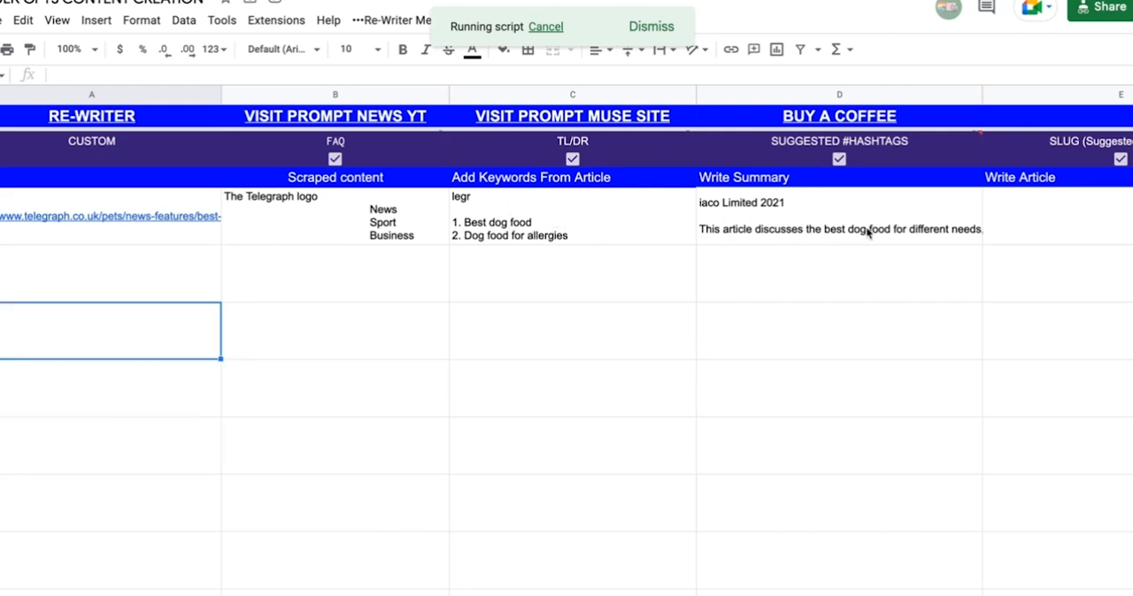
{"action": "mouse_move", "coordinate": [830, 155]}
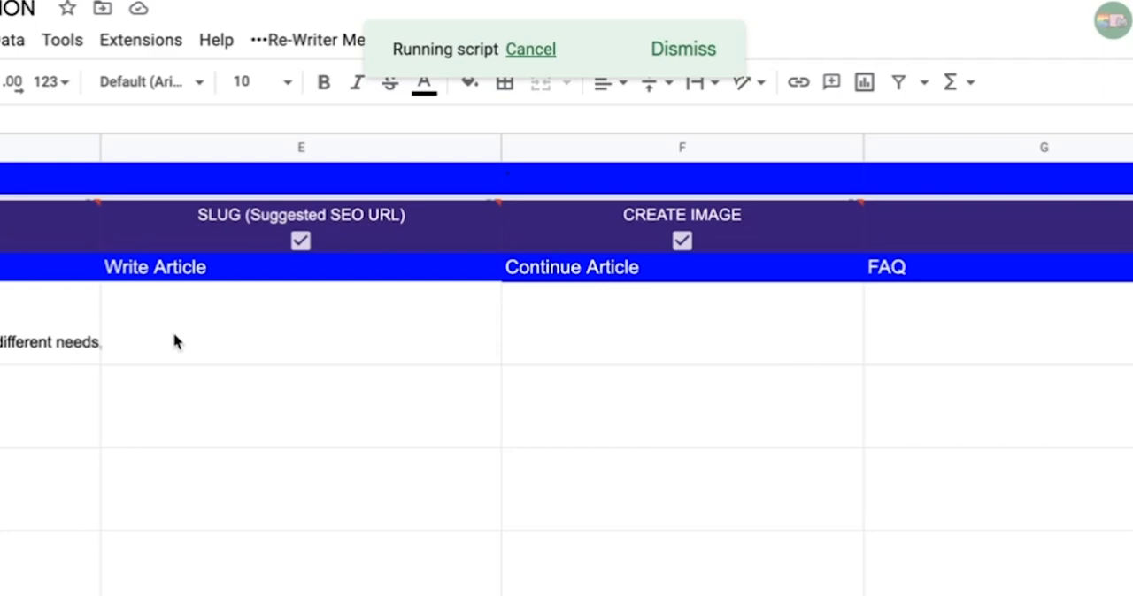
{"action": "mouse_move", "coordinate": [4, 221]}
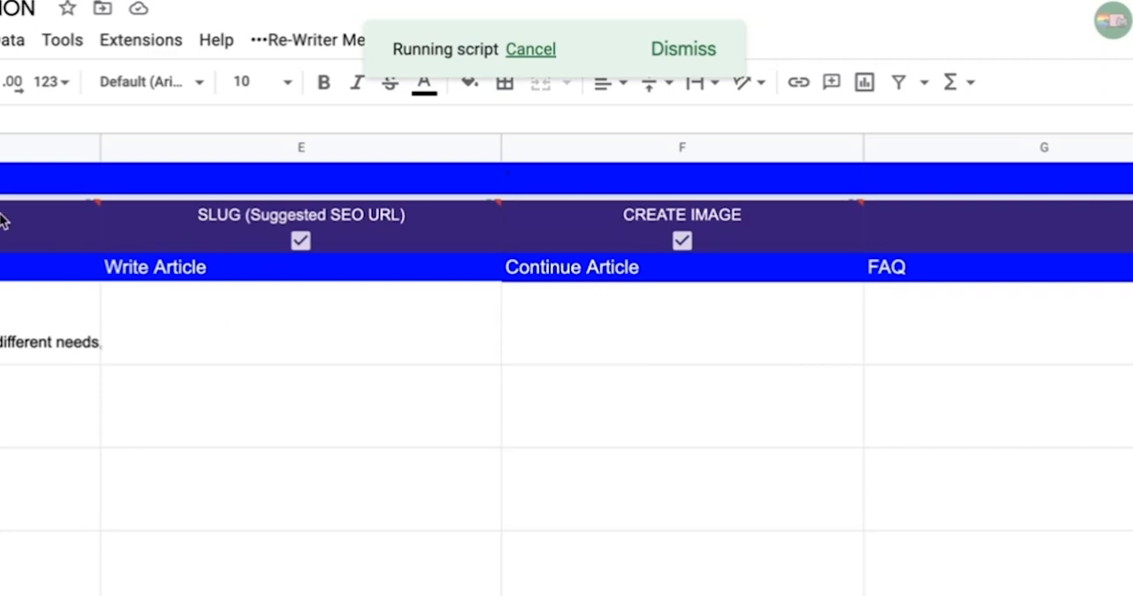
{"action": "mouse_move", "coordinate": [156, 322]}
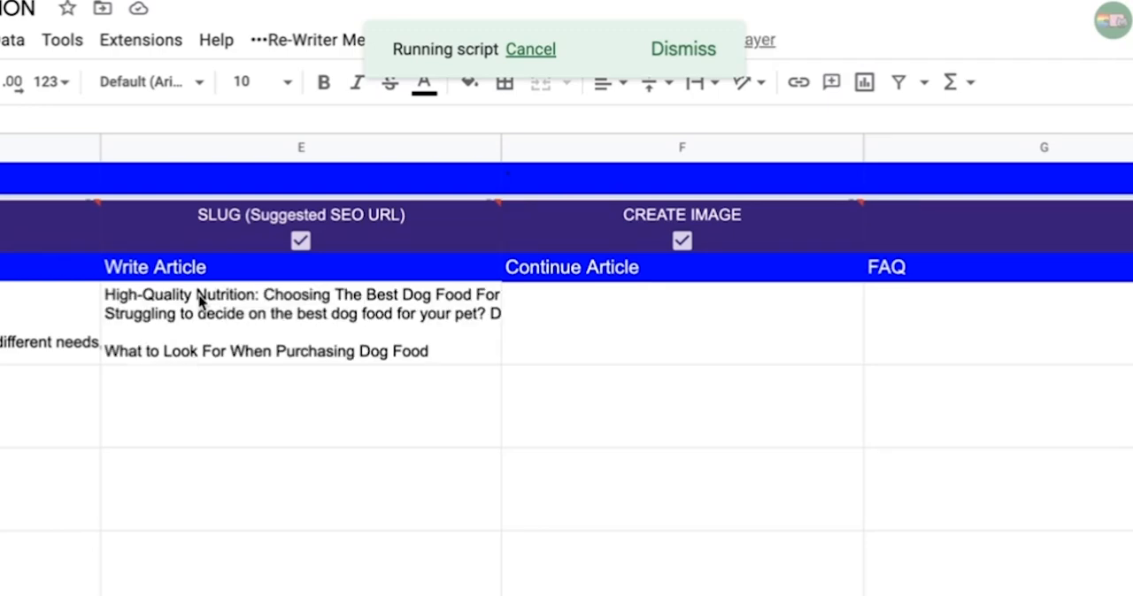
{"action": "mouse_move", "coordinate": [642, 297]}
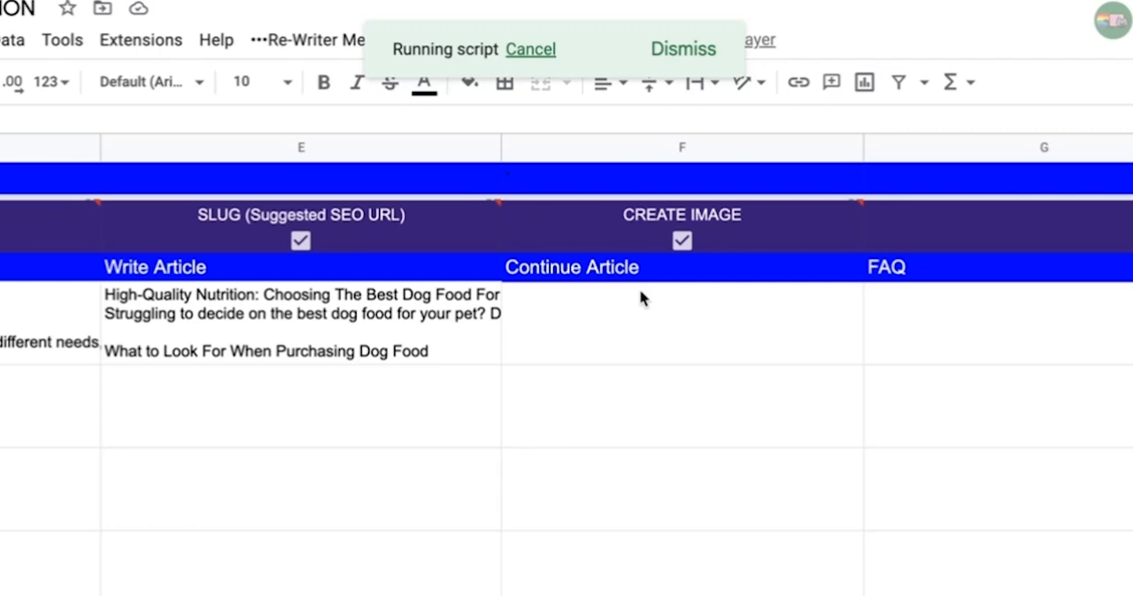
{"action": "left_click", "coordinate": [300, 322]}
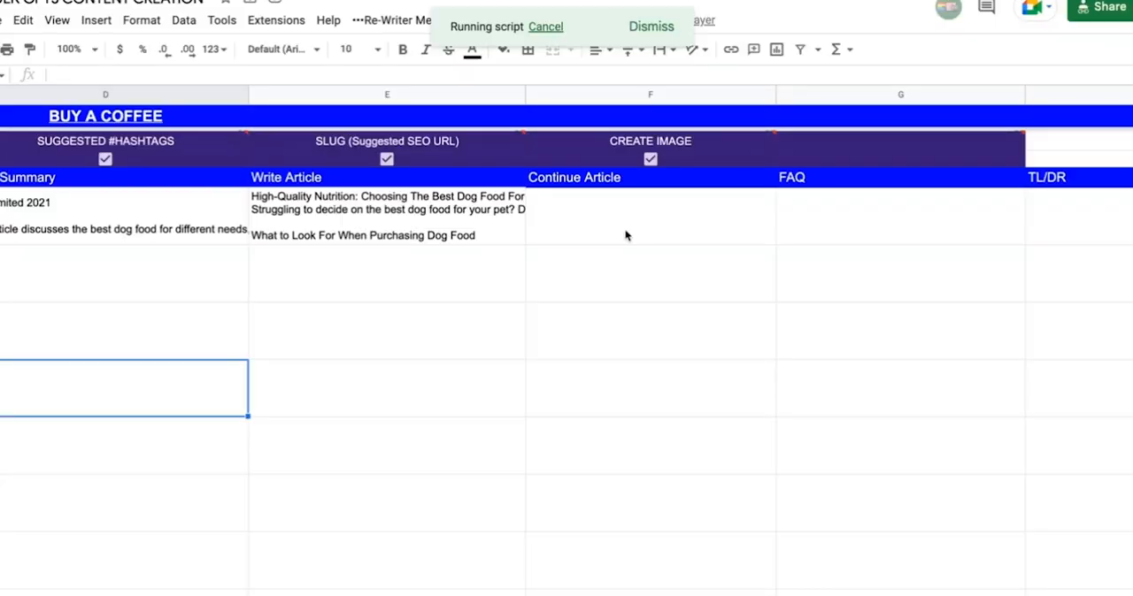
{"action": "mouse_move", "coordinate": [535, 220]}
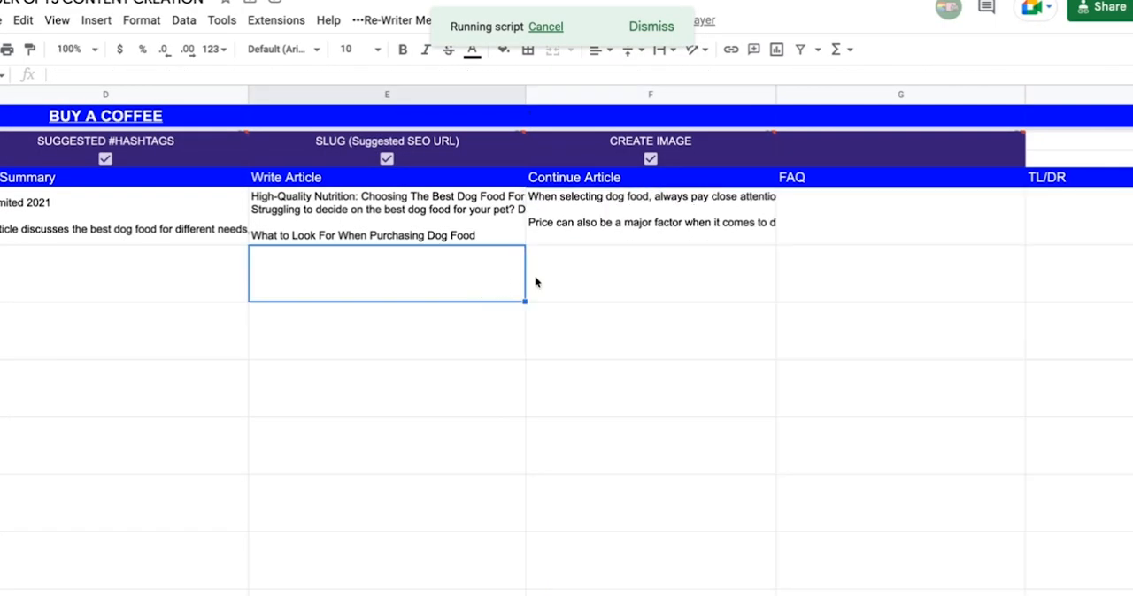
Scroll across the Processing row to check columns through THUMBNAIL and back
{"action": "scroll", "scroll_direction": "right", "scroll_amount": 3}
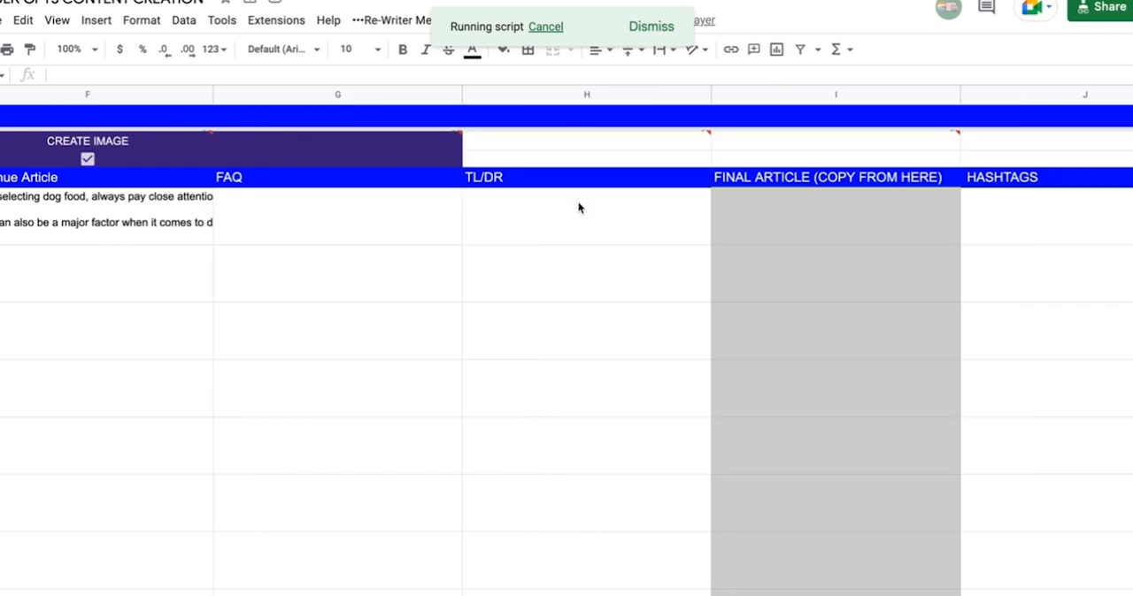
{"action": "mouse_move", "coordinate": [853, 195]}
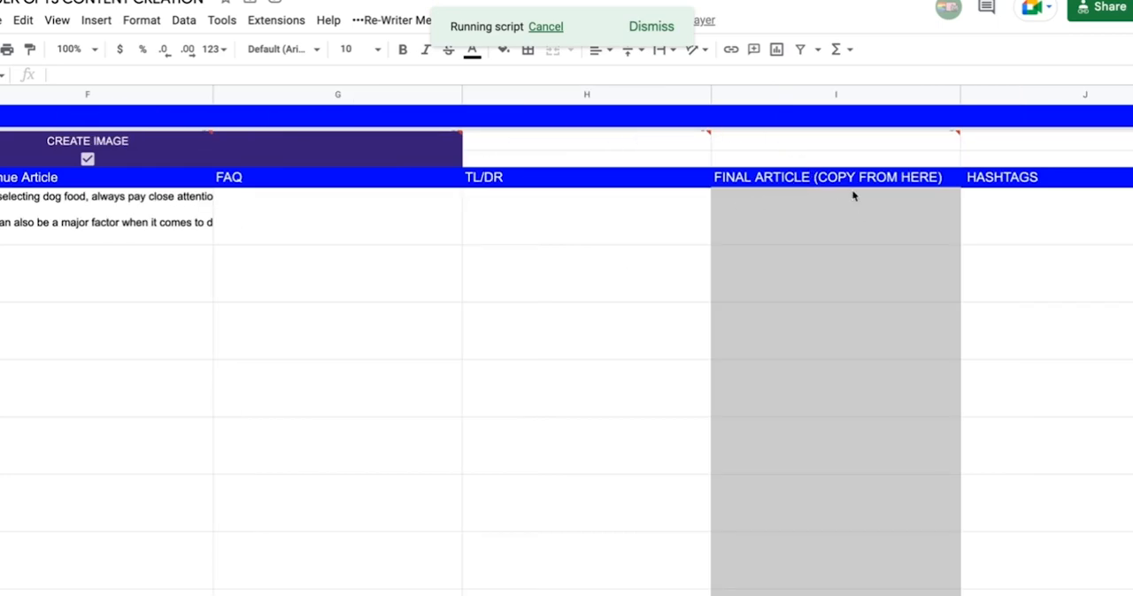
{"action": "mouse_move", "coordinate": [837, 230]}
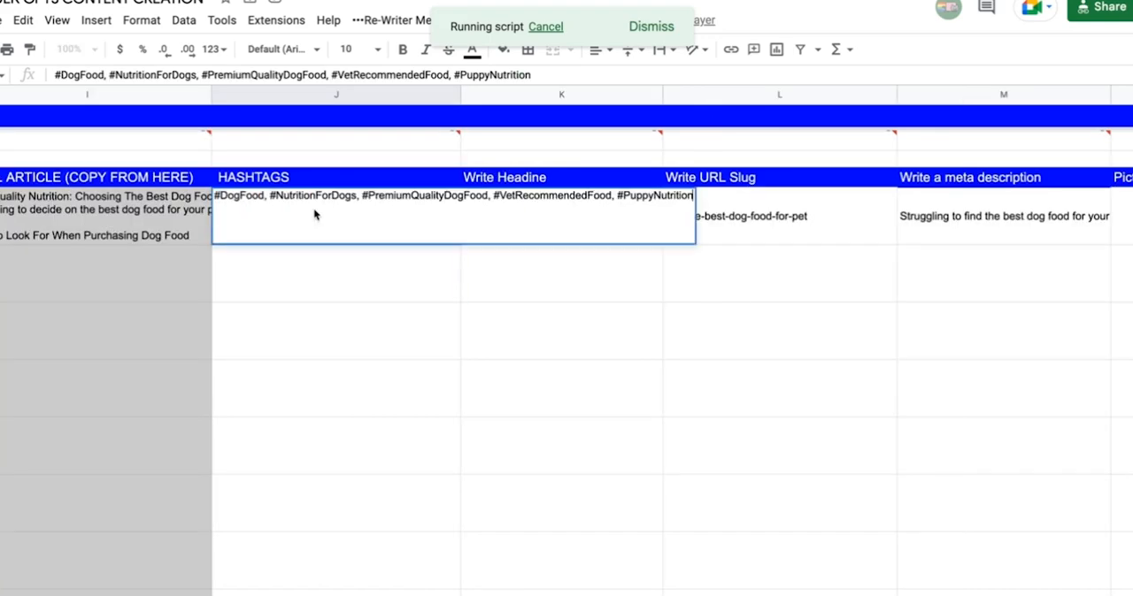
{"action": "mouse_move", "coordinate": [386, 214]}
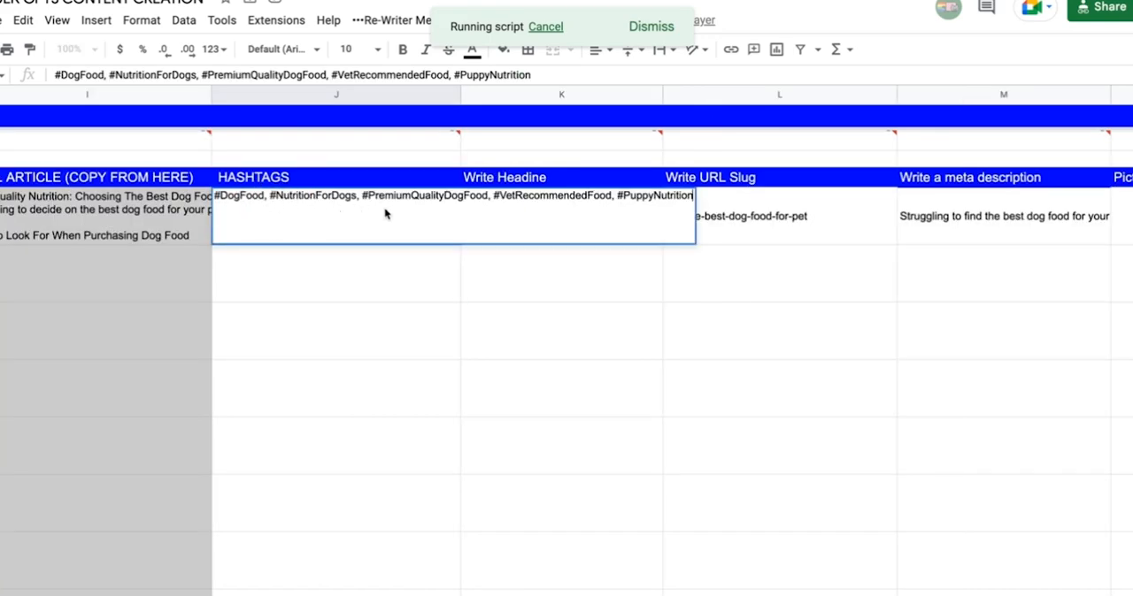
{"action": "mouse_move", "coordinate": [372, 216]}
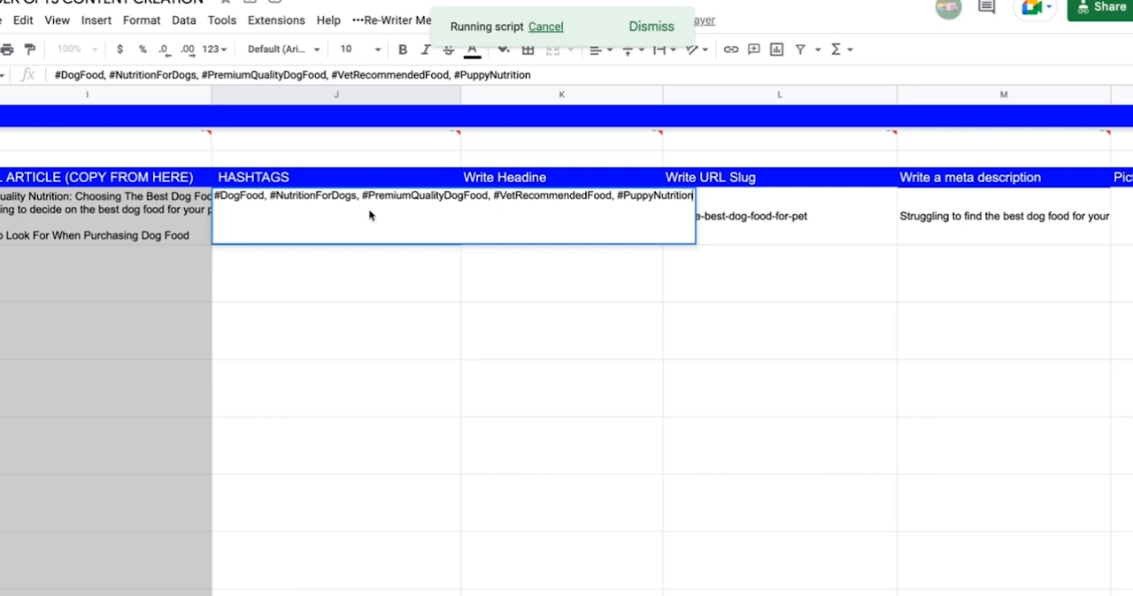
{"action": "mouse_move", "coordinate": [372, 223]}
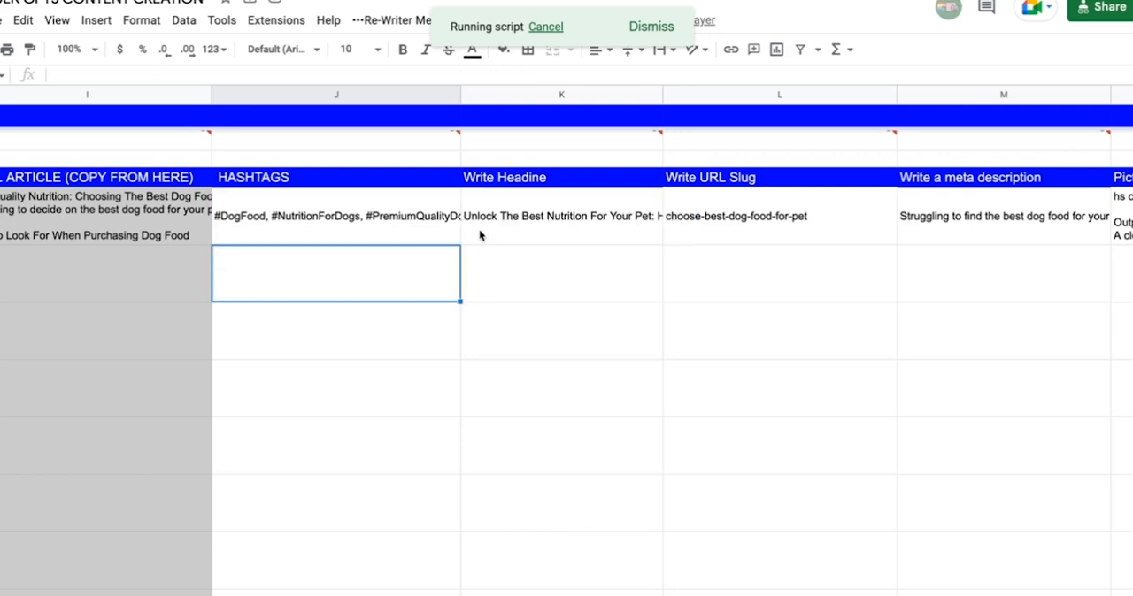
{"action": "mouse_move", "coordinate": [531, 228]}
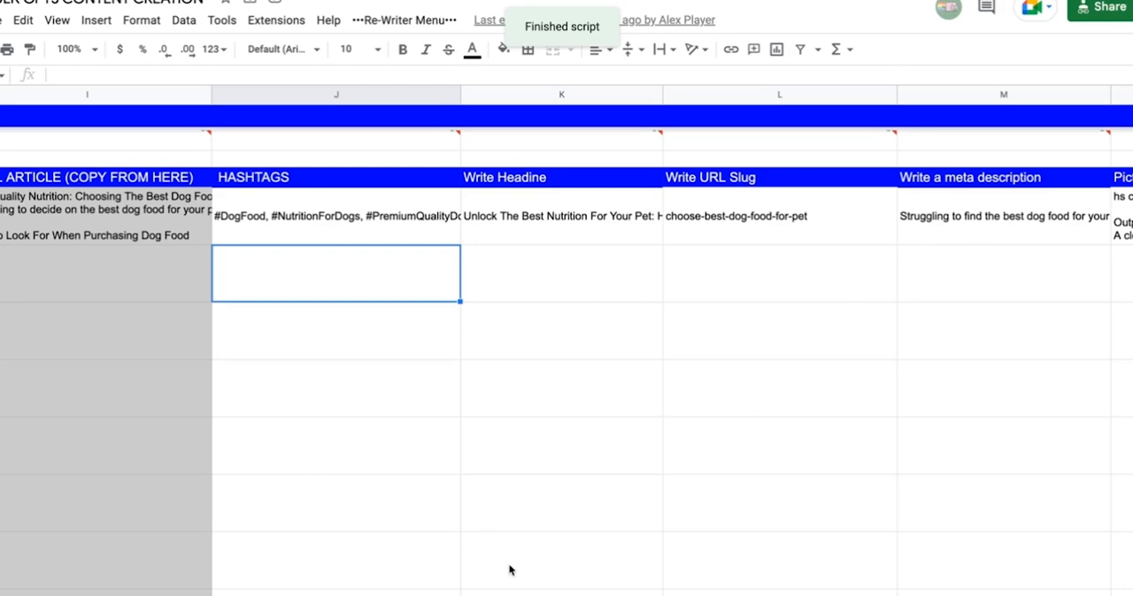
{"action": "scroll", "scroll_direction": "right", "scroll_amount": 3}
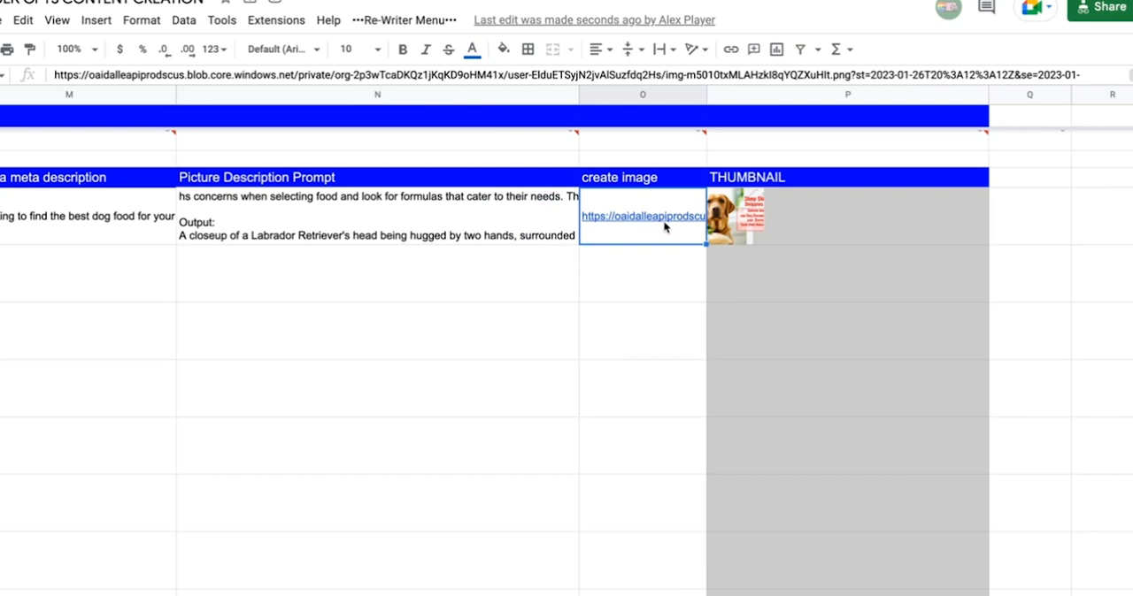
{"action": "mouse_move", "coordinate": [740, 222]}
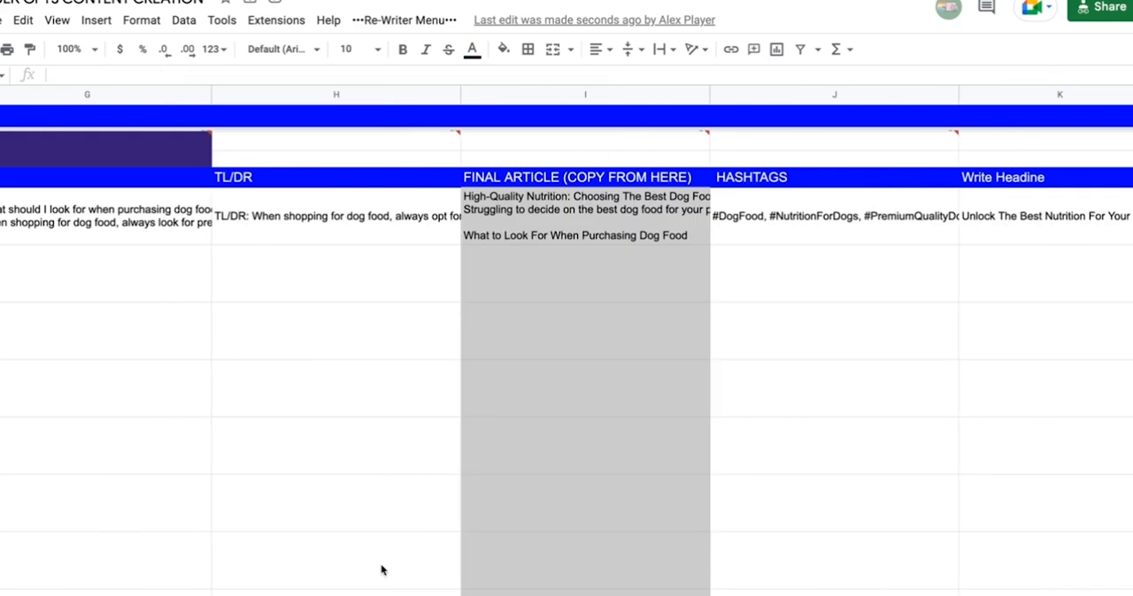
{"action": "scroll", "scroll_direction": "left", "scroll_amount": 3}
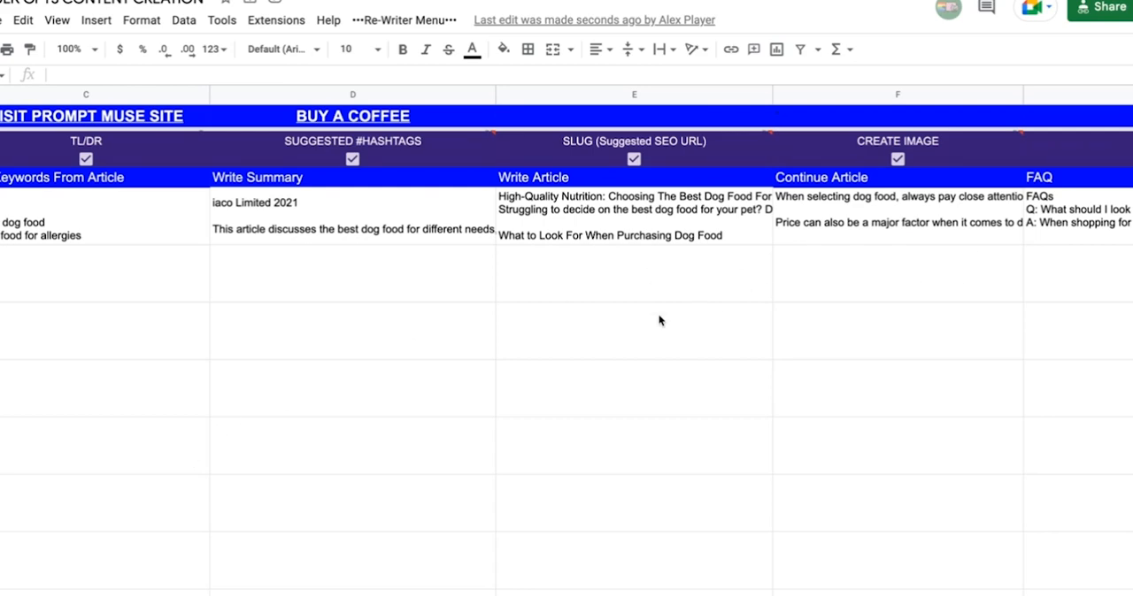
{"action": "mouse_move", "coordinate": [656, 116]}
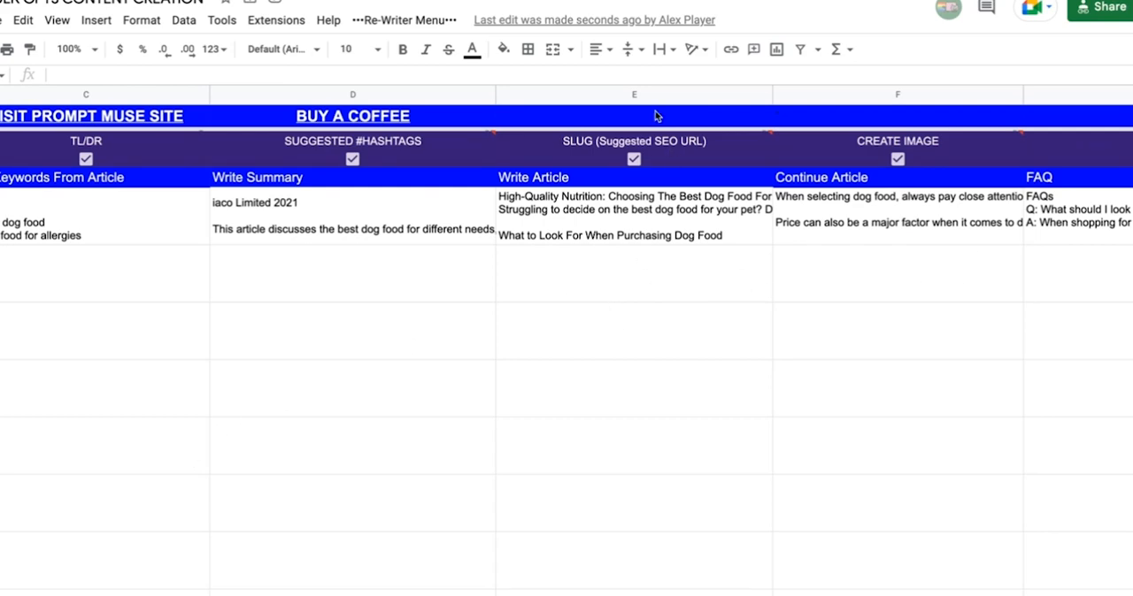
{"action": "mouse_move", "coordinate": [141, 439]}
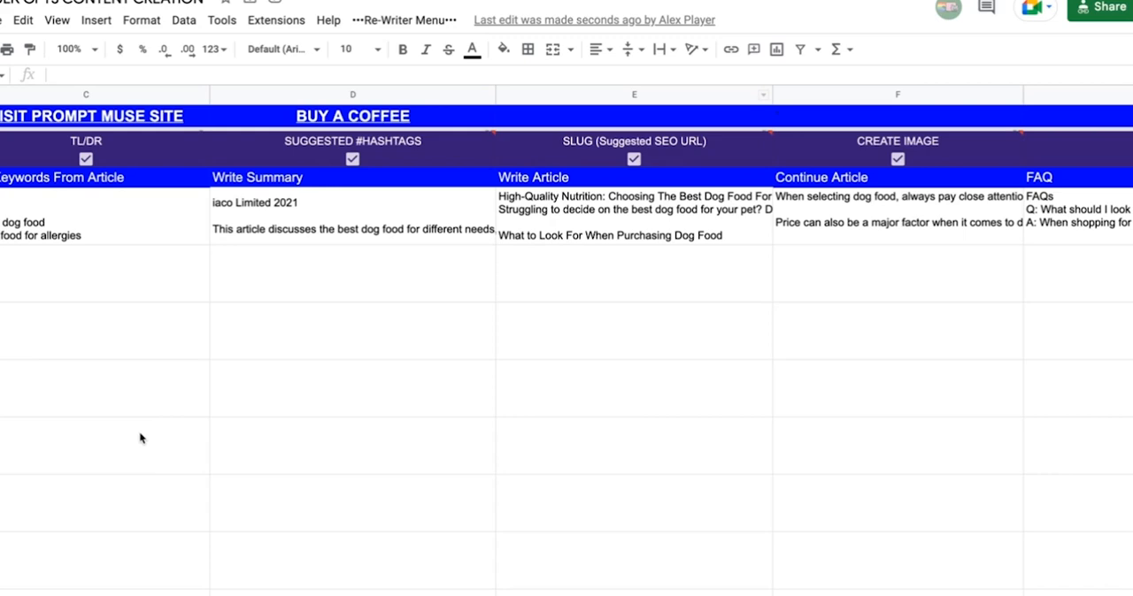
{"action": "mouse_move", "coordinate": [159, 455]}
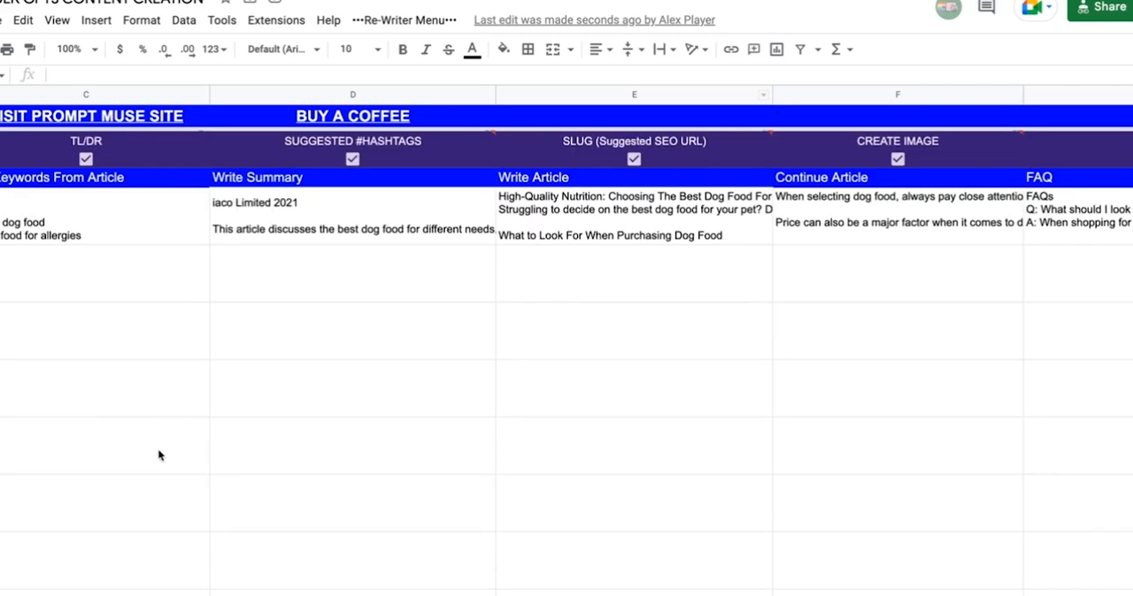
{"action": "scroll", "scroll_direction": "left", "scroll_amount": 3}
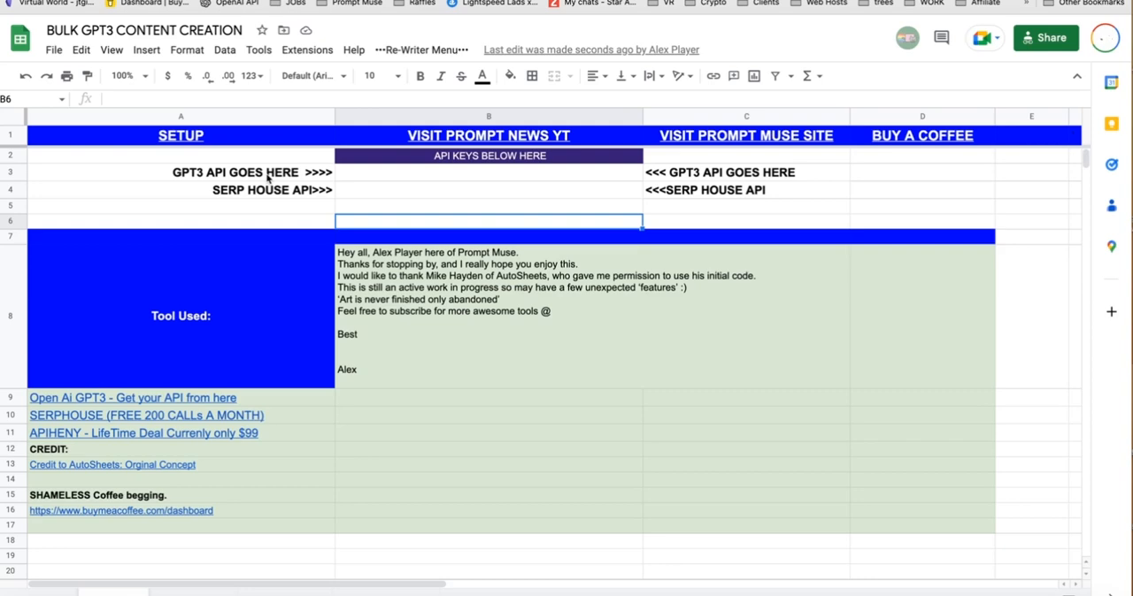
{"action": "mouse_move", "coordinate": [582, 178]}
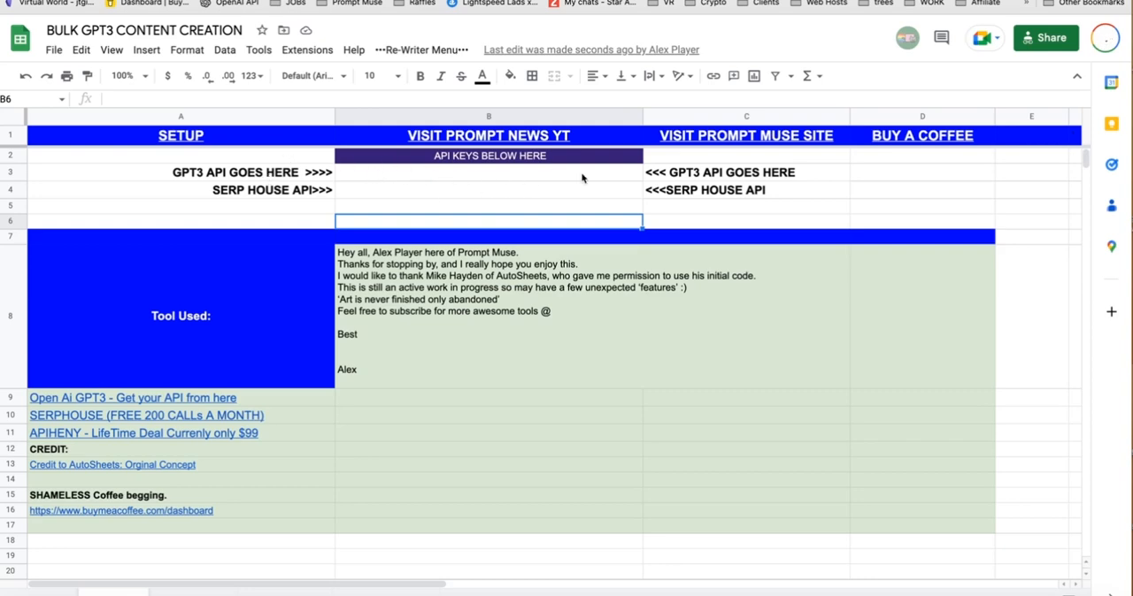
{"action": "mouse_move", "coordinate": [305, 198]}
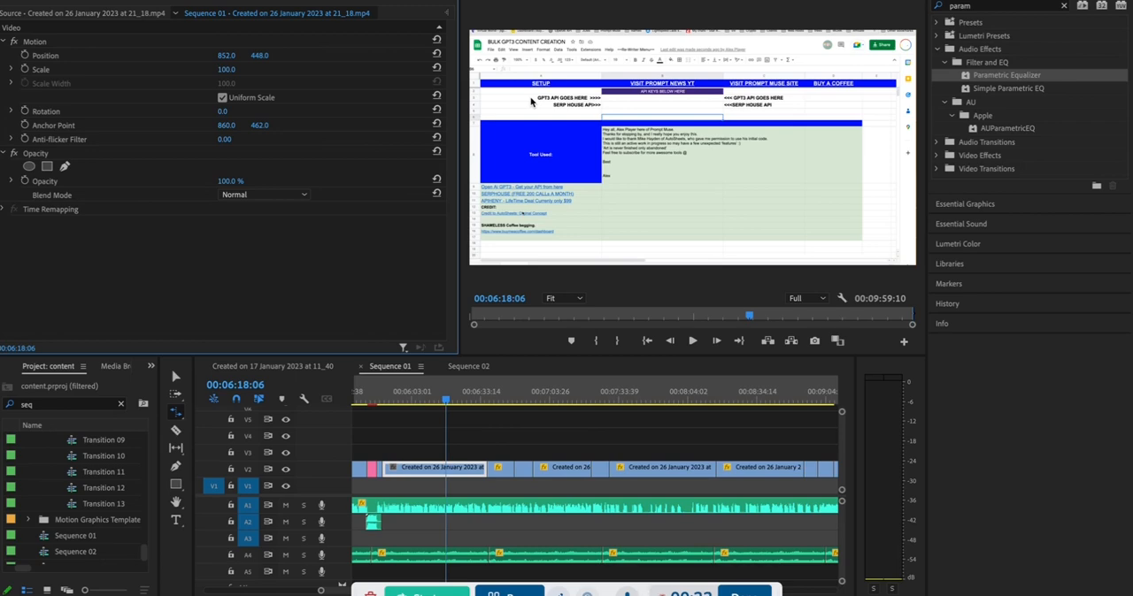
{"action": "mouse_move", "coordinate": [731, 414]}
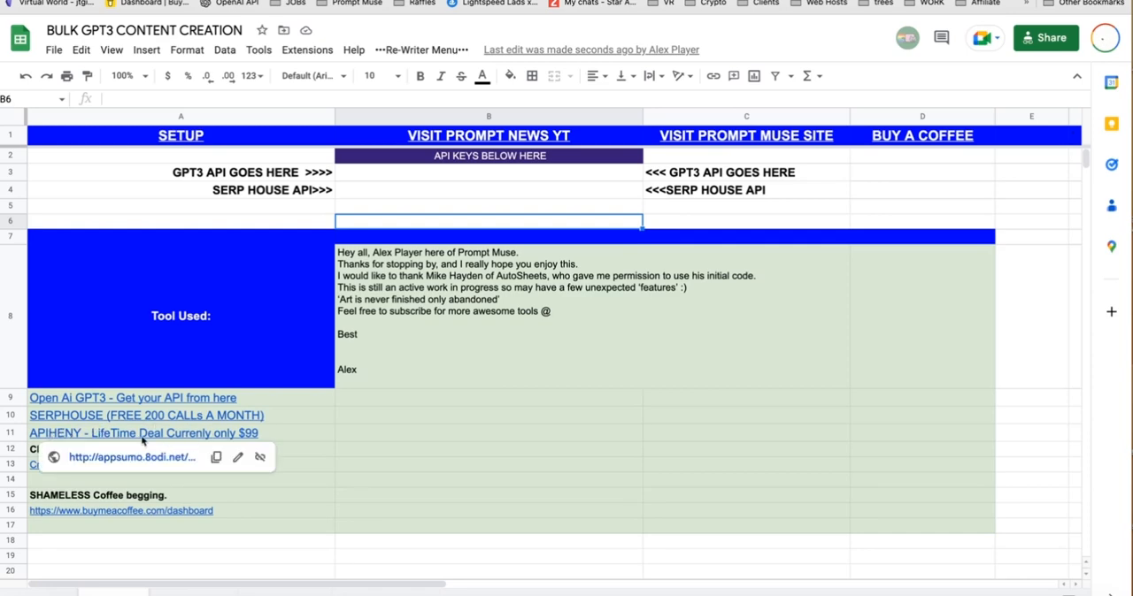
{"action": "mouse_move", "coordinate": [155, 437]}
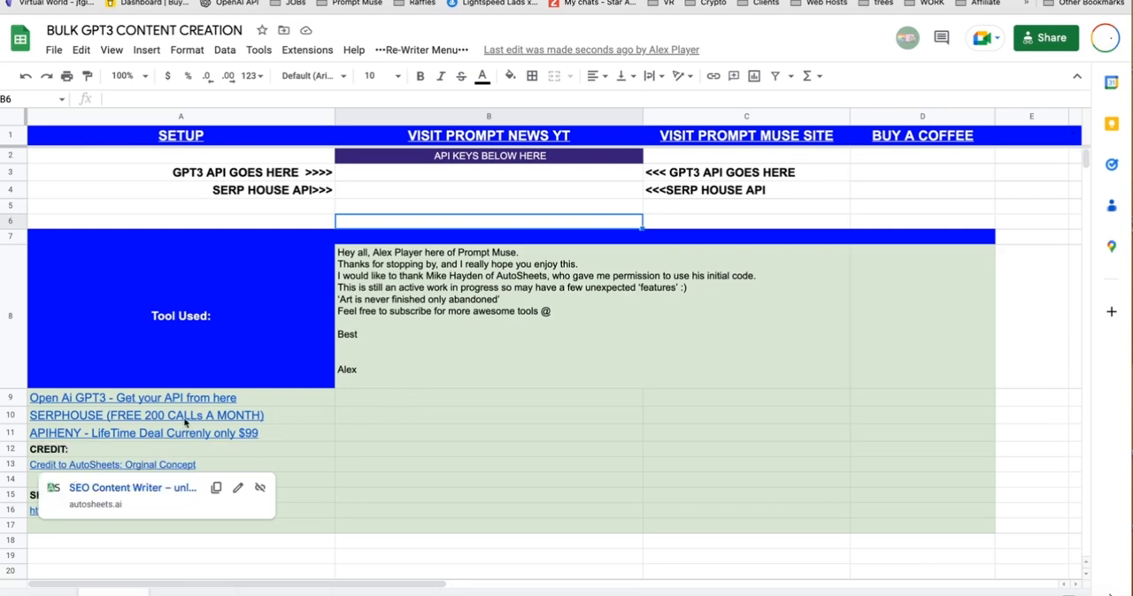
{"action": "mouse_move", "coordinate": [130, 397]}
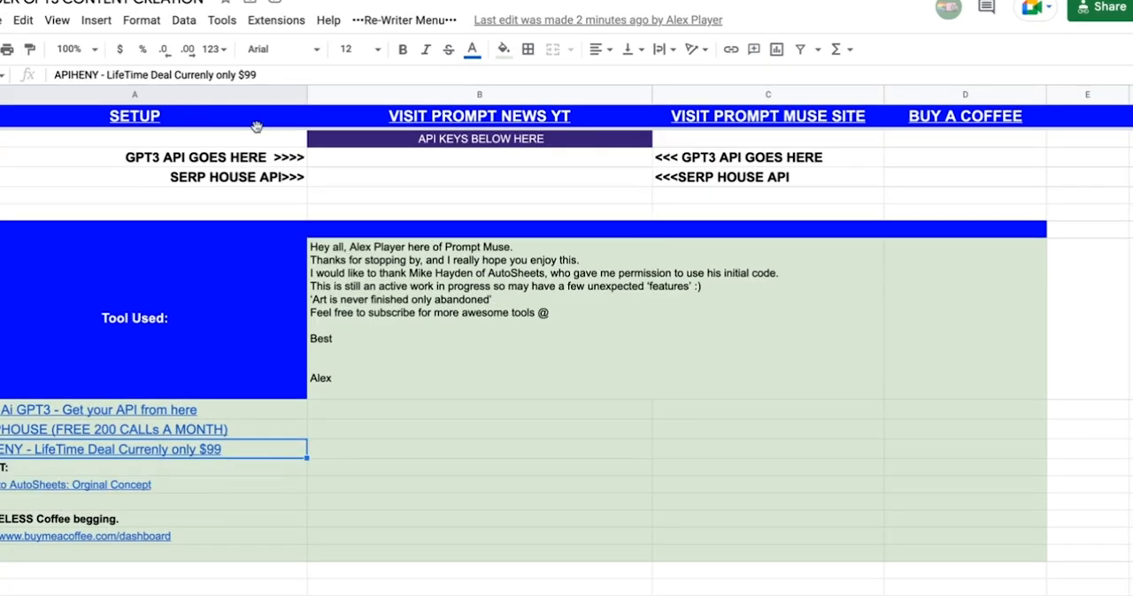
{"action": "left_click", "coordinate": [276, 20]}
{"action": "type", "text": "api"}
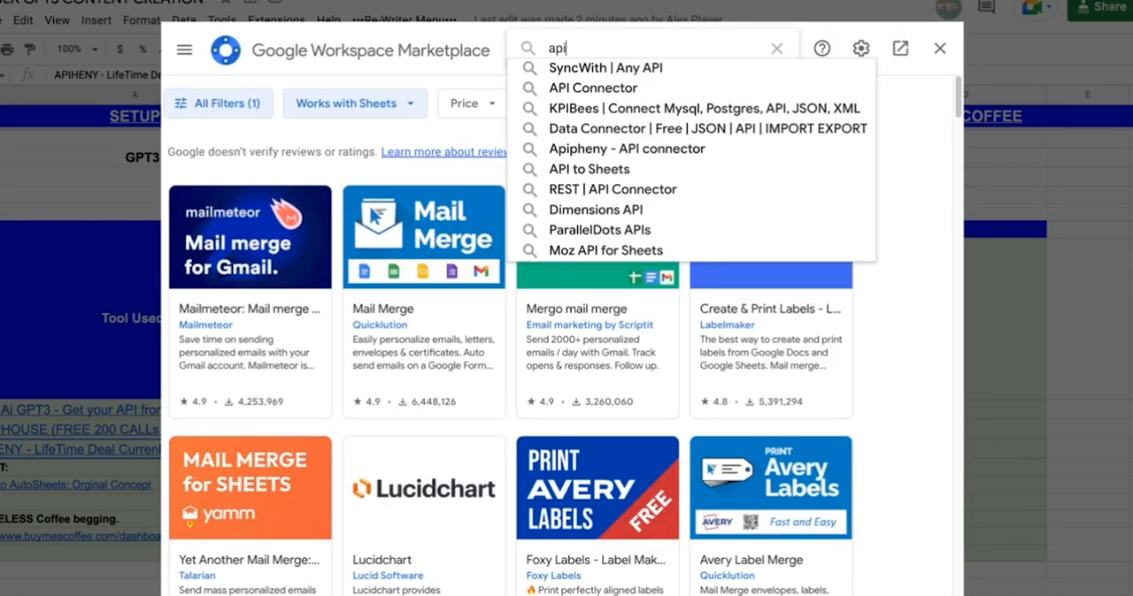
{"action": "type", "text": "p"}
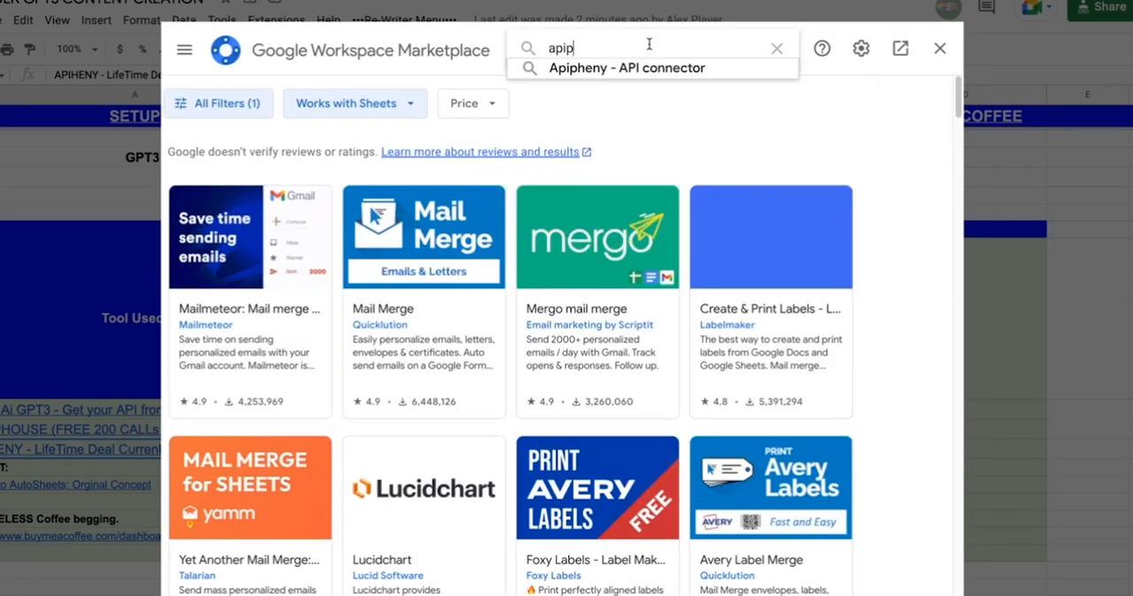
{"action": "left_click", "coordinate": [627, 67]}
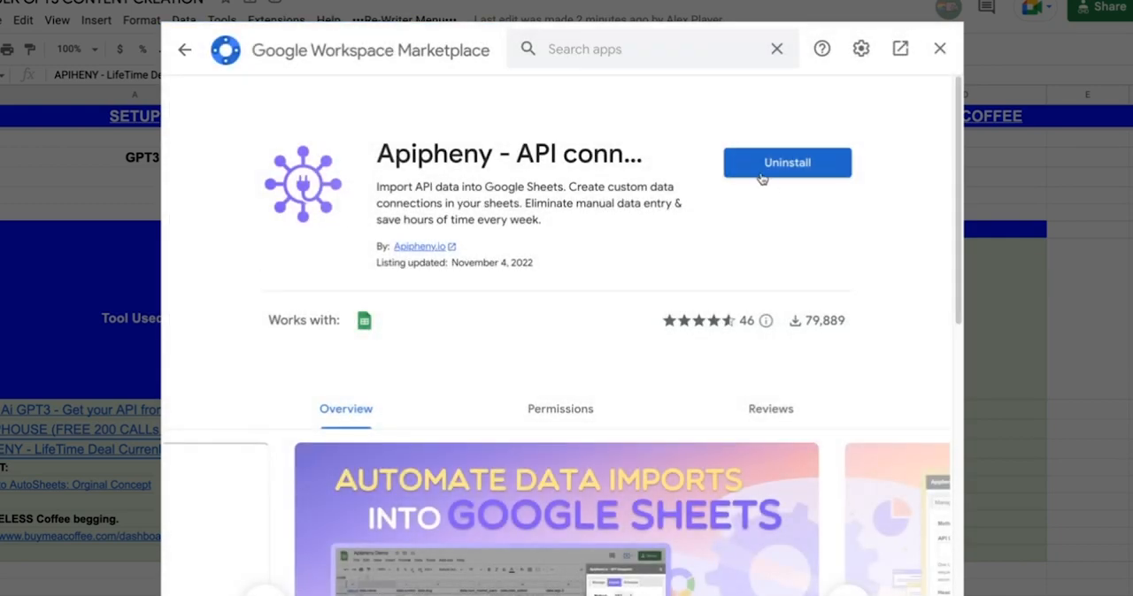
{"action": "mouse_move", "coordinate": [830, 91]}
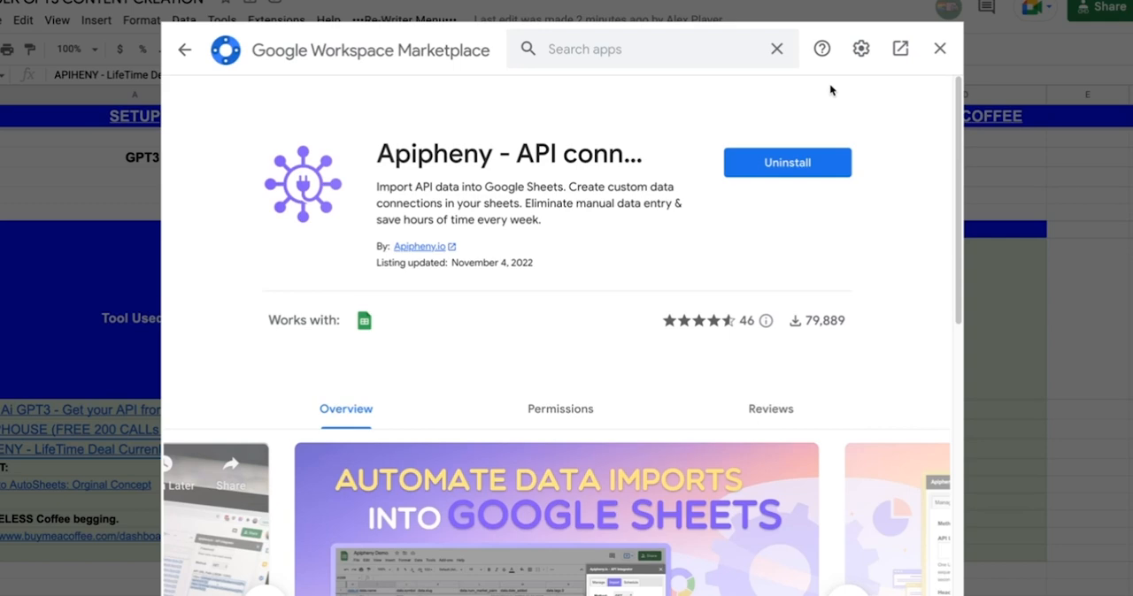
{"action": "mouse_move", "coordinate": [938, 49]}
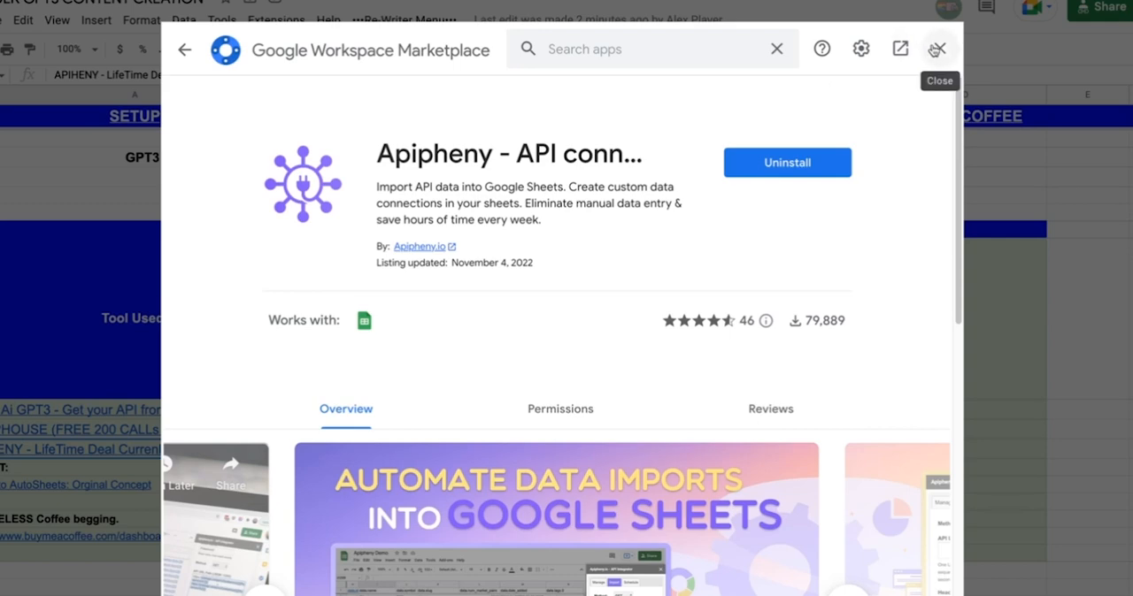
{"action": "left_click", "coordinate": [938, 49]}
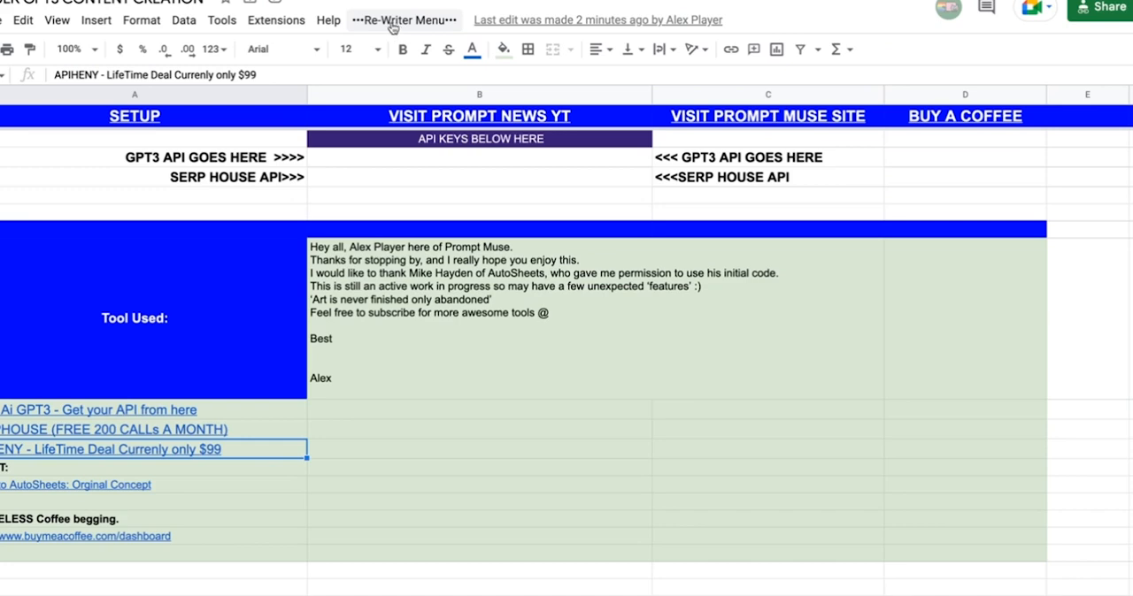
Start Apipheny's Import API and land on EXAMPLECOPY's RE-WRITER sheet
{"action": "left_click", "coordinate": [404, 20]}
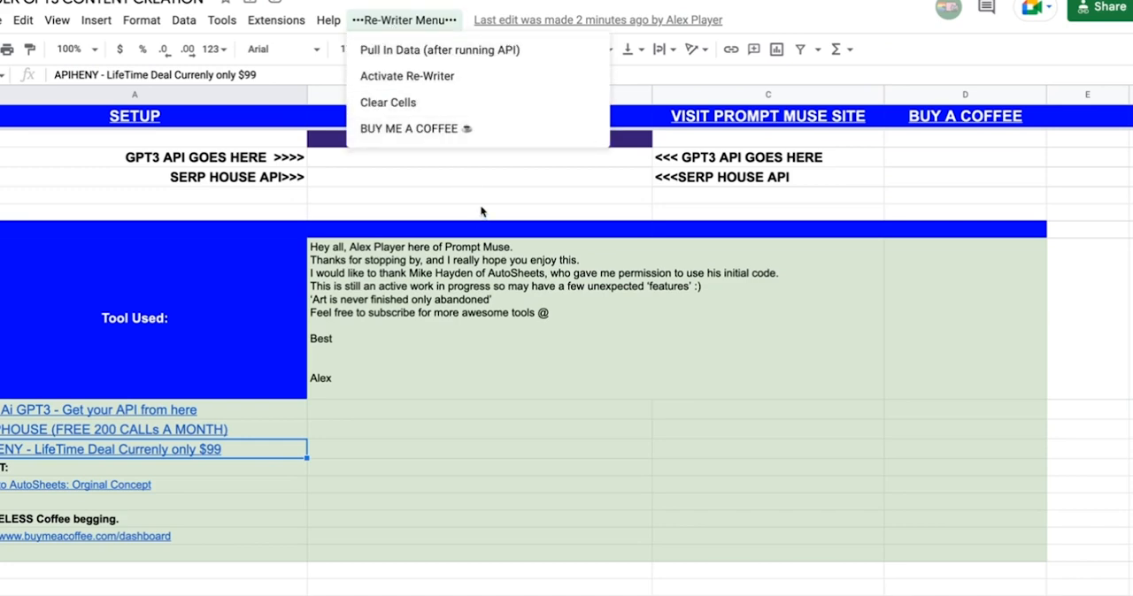
{"action": "mouse_move", "coordinate": [446, 290]}
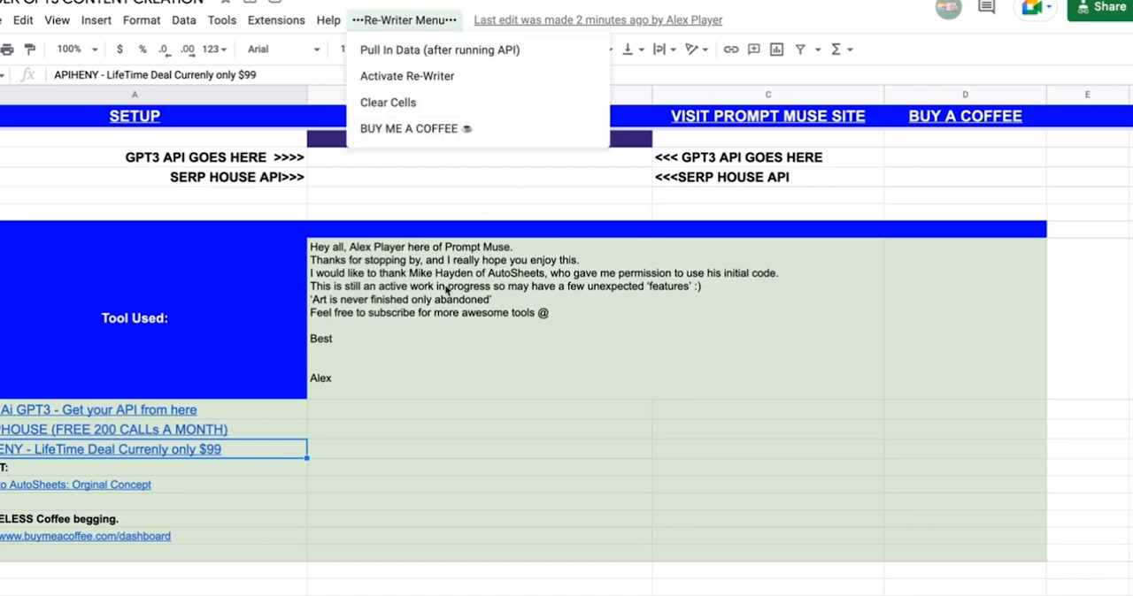
{"action": "mouse_move", "coordinate": [449, 352]}
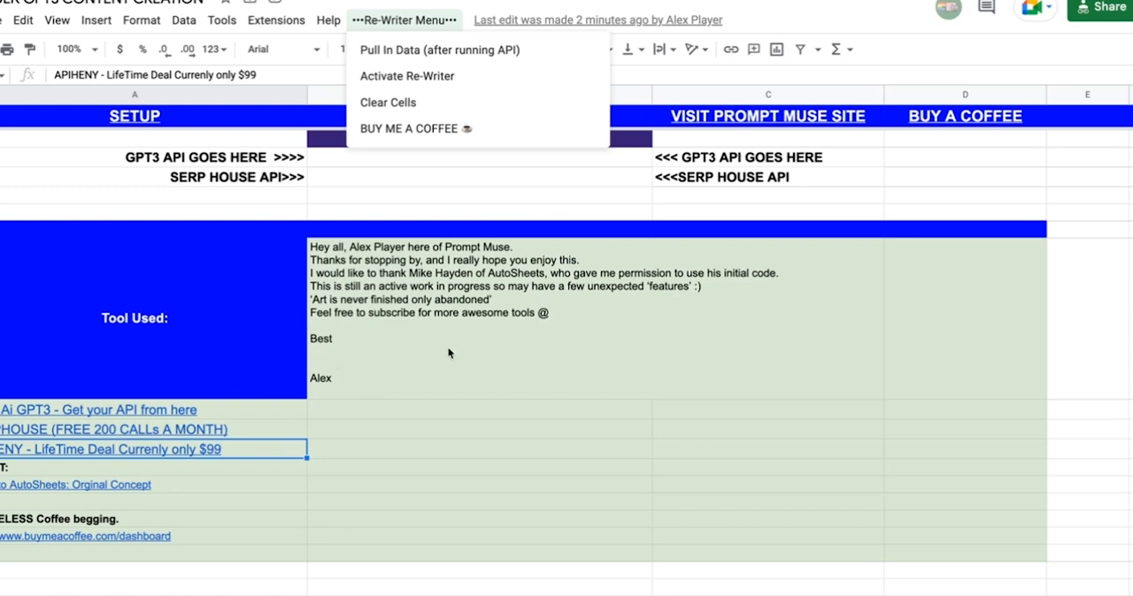
{"action": "mouse_move", "coordinate": [495, 347]}
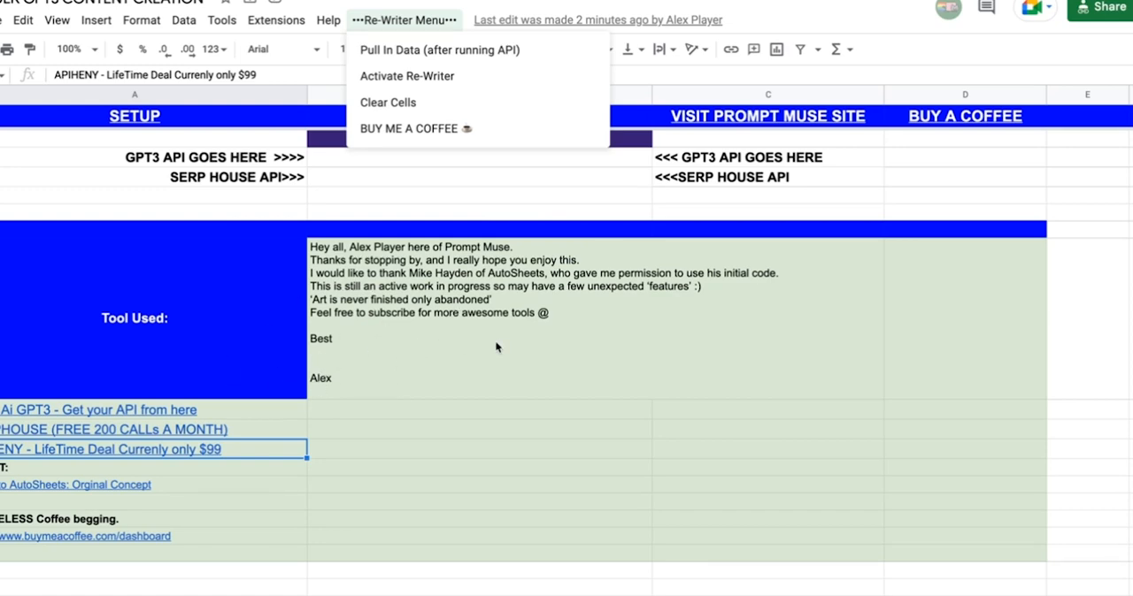
{"action": "mouse_move", "coordinate": [381, 185]}
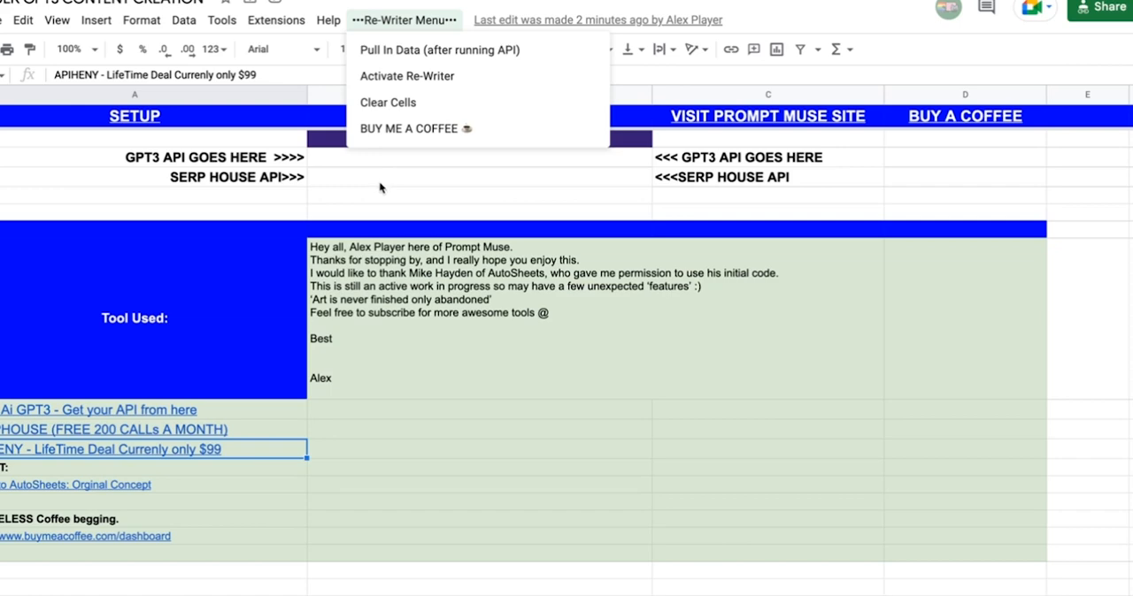
{"action": "left_click", "coordinate": [276, 19]}
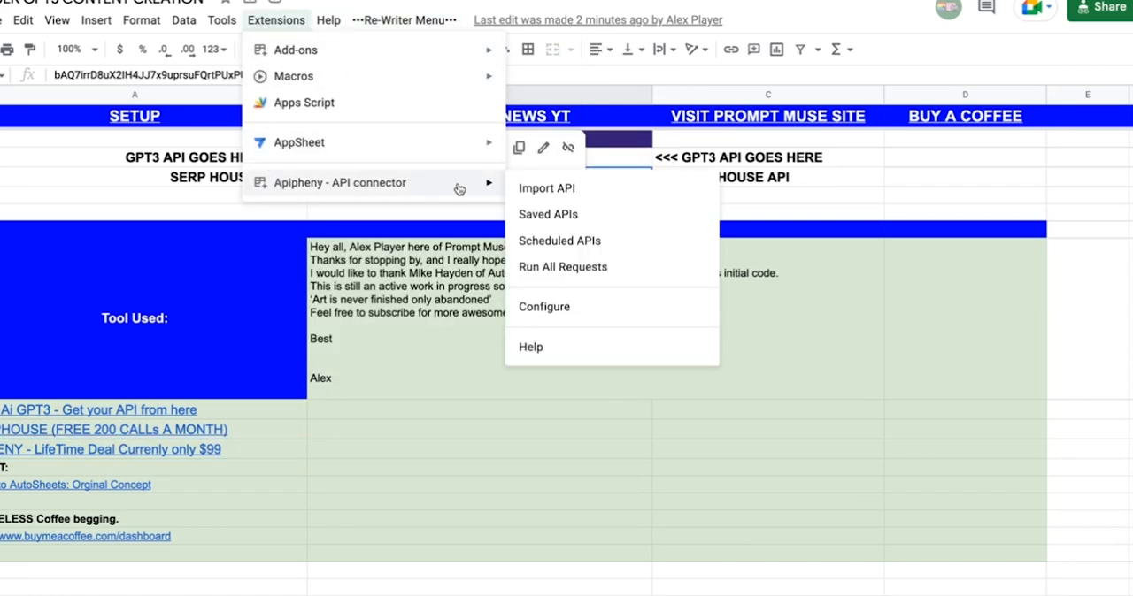
{"action": "mouse_move", "coordinate": [547, 188]}
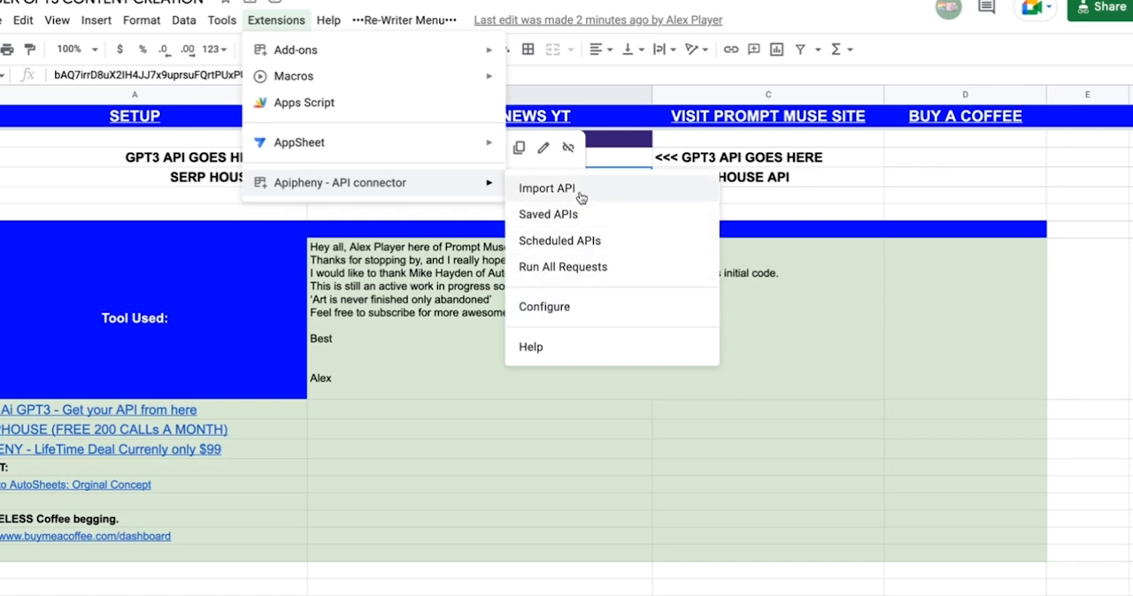
{"action": "left_click", "coordinate": [549, 188]}
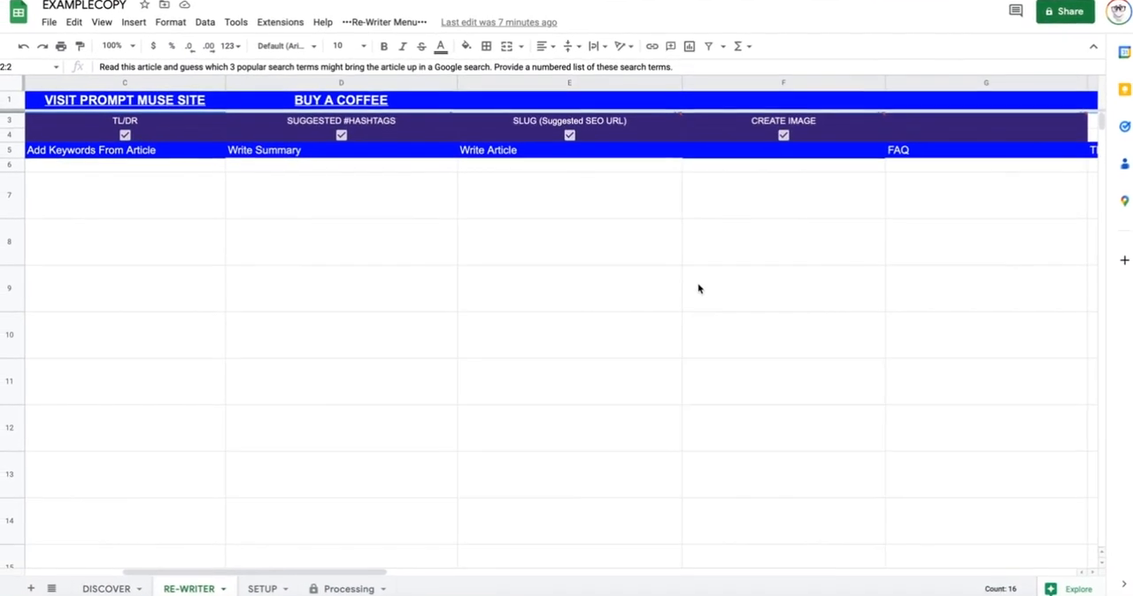
Return to the SETUP sheet and wrap the long SERP House request URL in its cell
{"action": "left_click", "coordinate": [106, 587]}
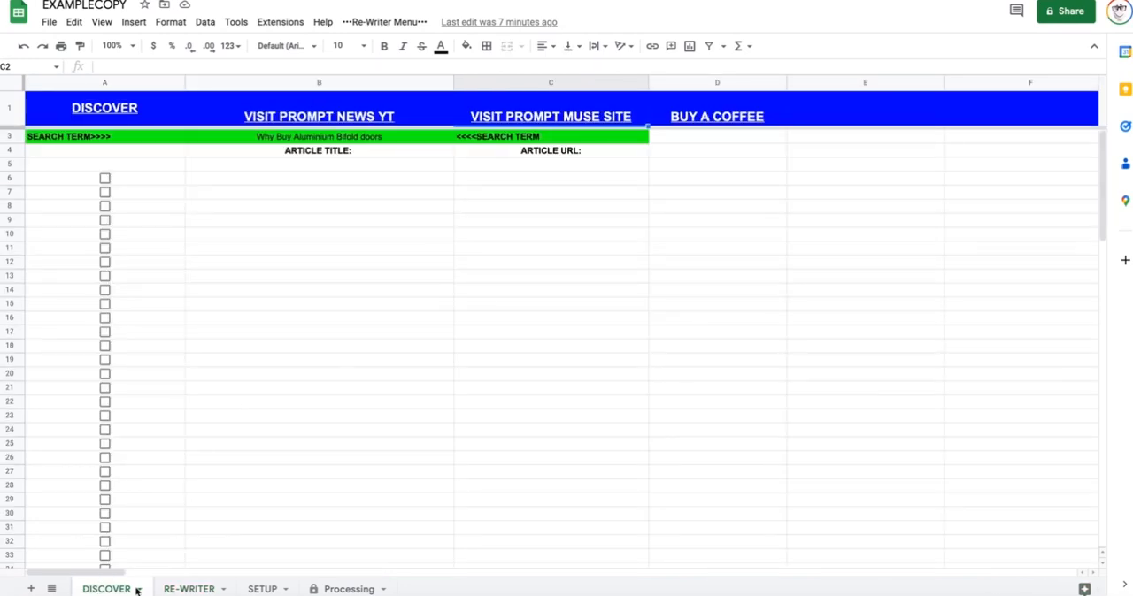
{"action": "left_click", "coordinate": [262, 587]}
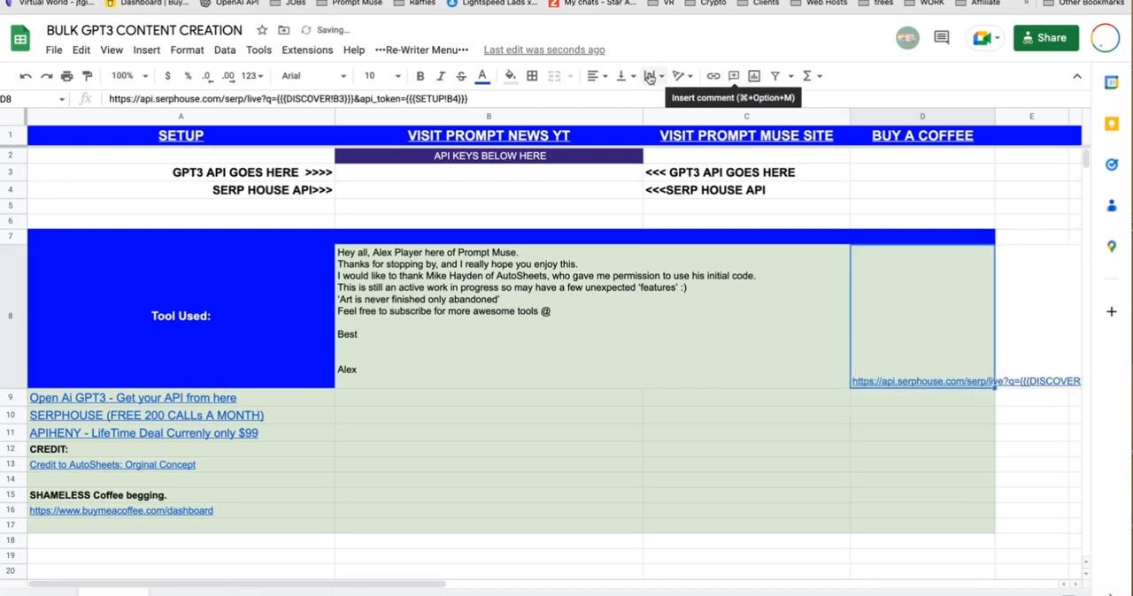
{"action": "left_click", "coordinate": [593, 74]}
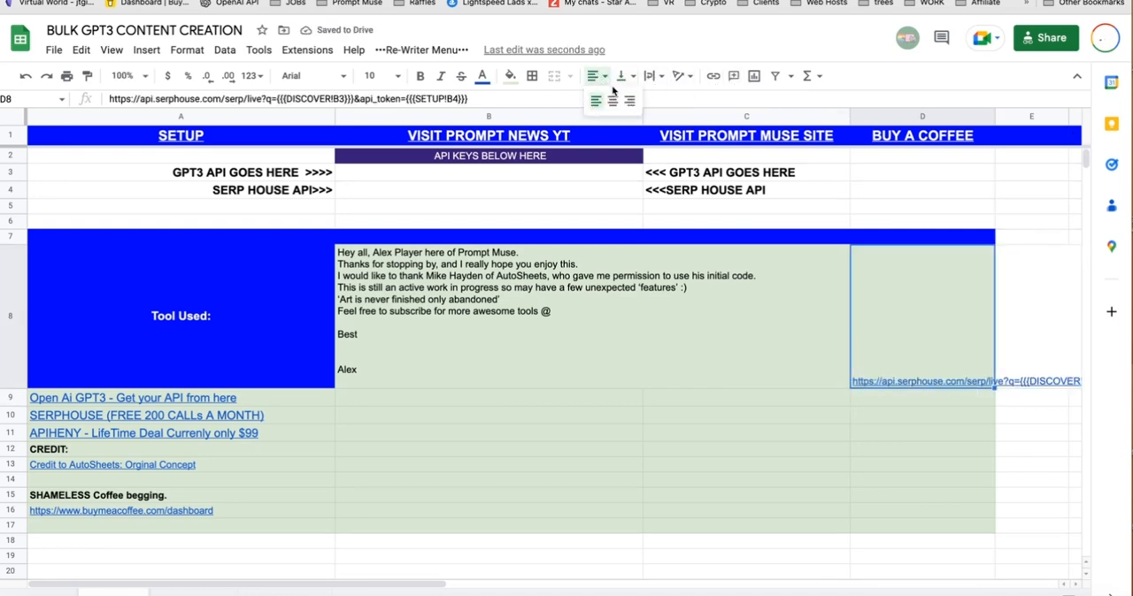
{"action": "left_click", "coordinate": [612, 99]}
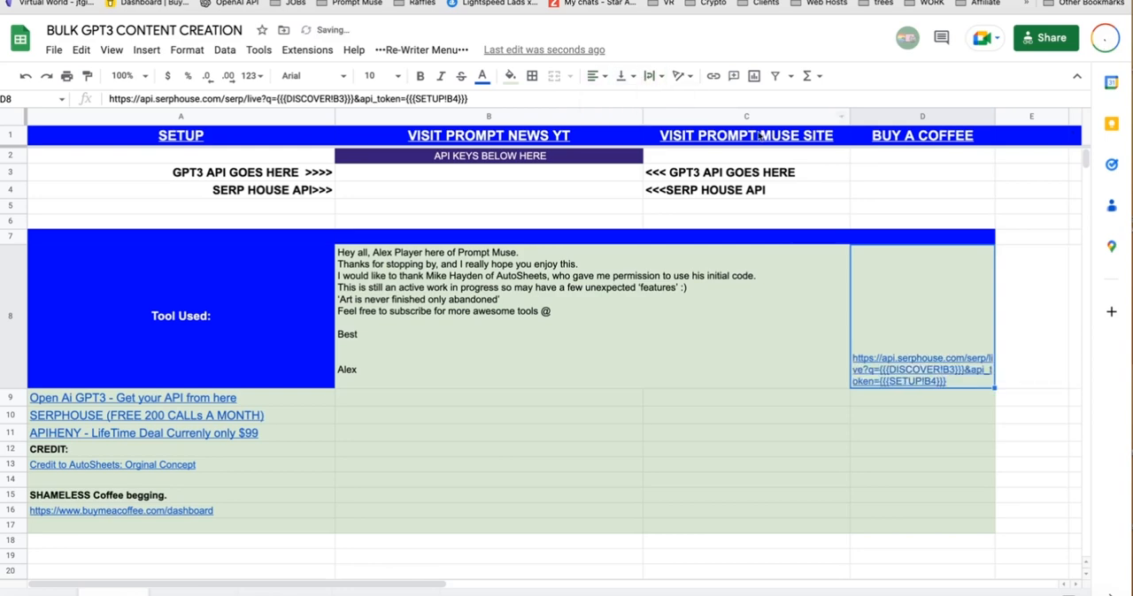
Colour the API label cell's text white
{"action": "left_click", "coordinate": [922, 237]}
{"action": "type", "text": "API"}
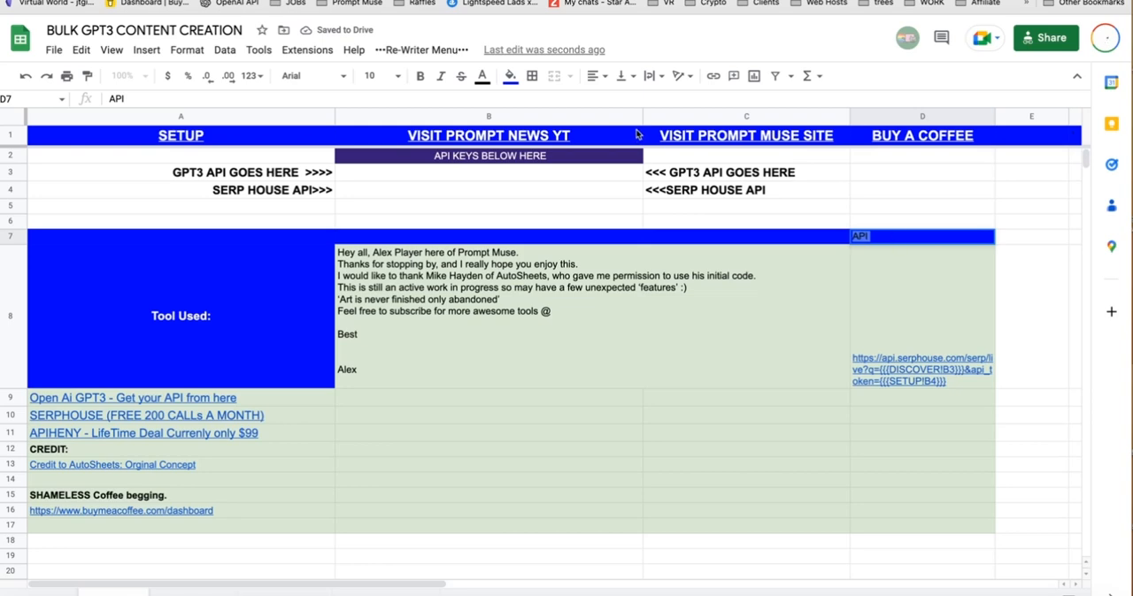
{"action": "left_click", "coordinate": [509, 75]}
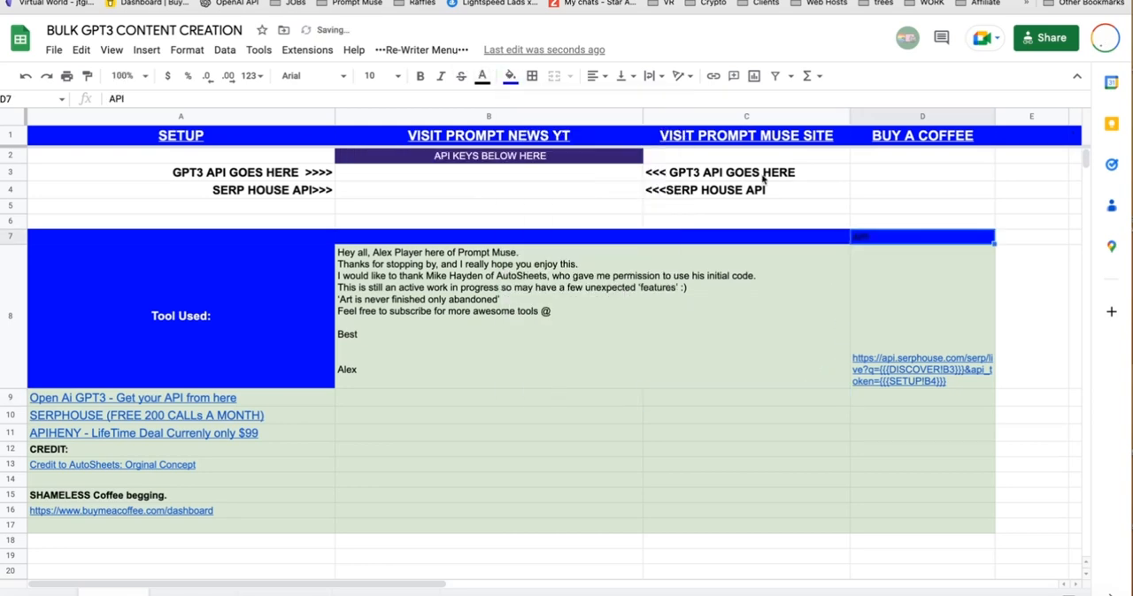
{"action": "left_click", "coordinate": [481, 74]}
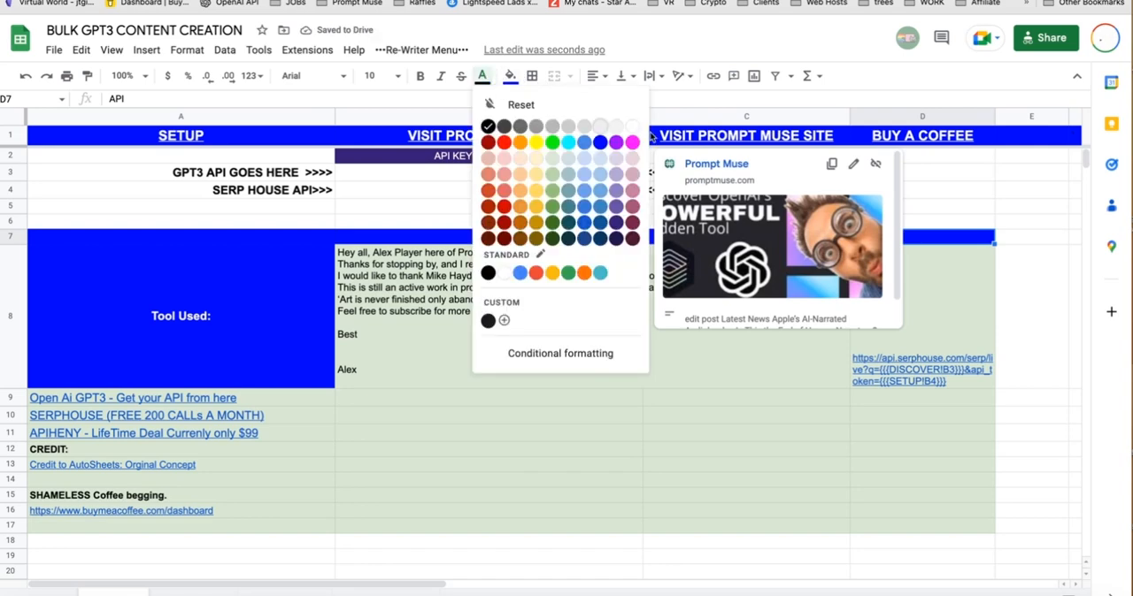
{"action": "left_click", "coordinate": [747, 414]}
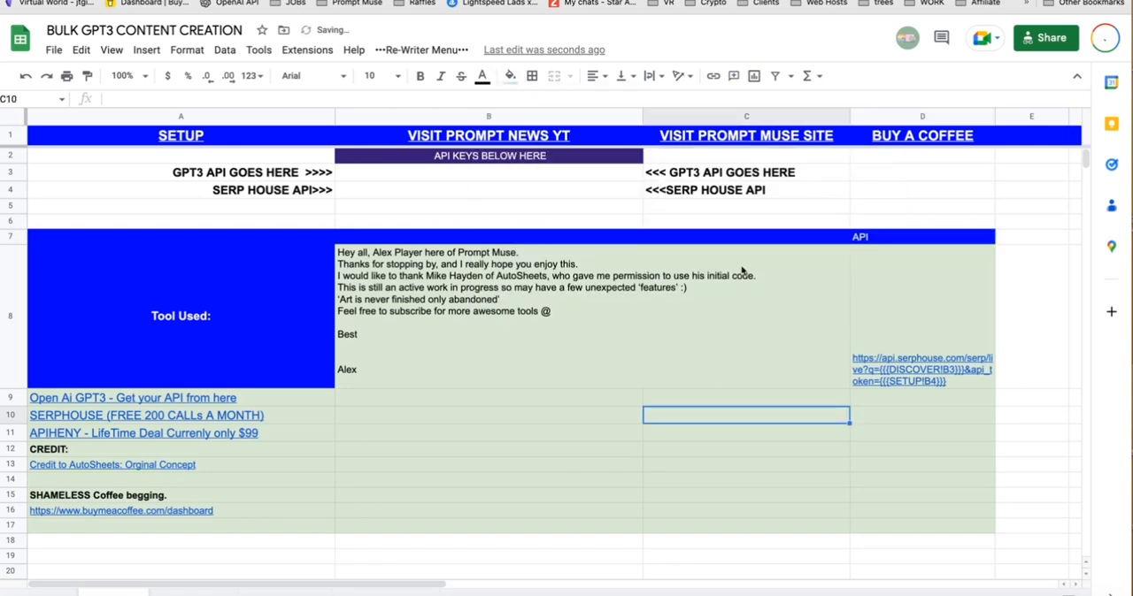
{"action": "mouse_move", "coordinate": [871, 274]}
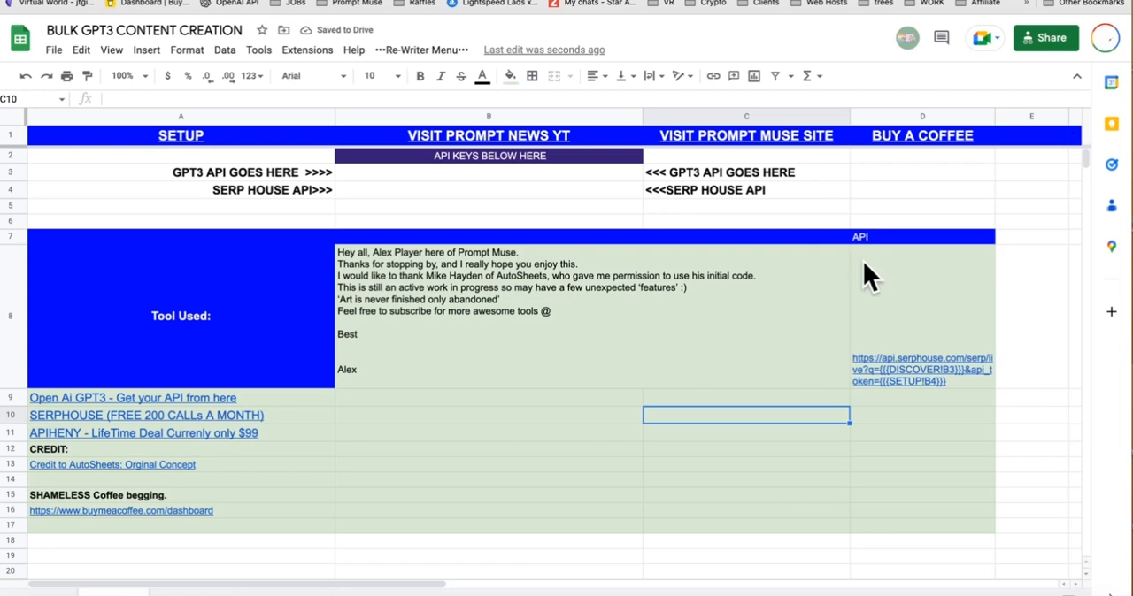
{"action": "left_click", "coordinate": [308, 49]}
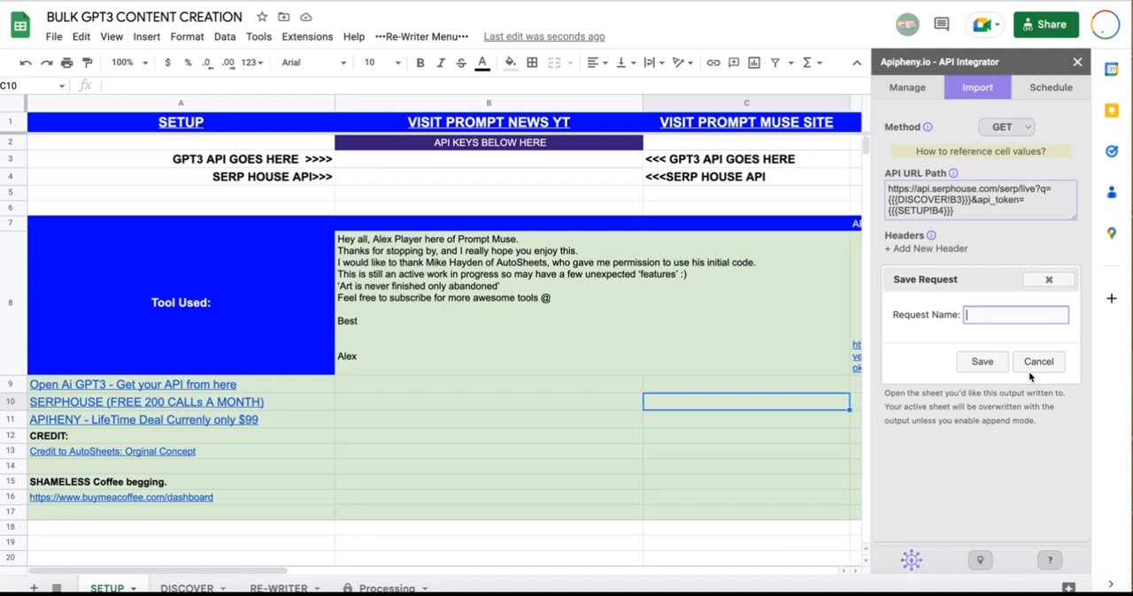
Name the request 'Google Serp', save it and view Apipheny's saved requests
{"action": "type", "text": "Go"}
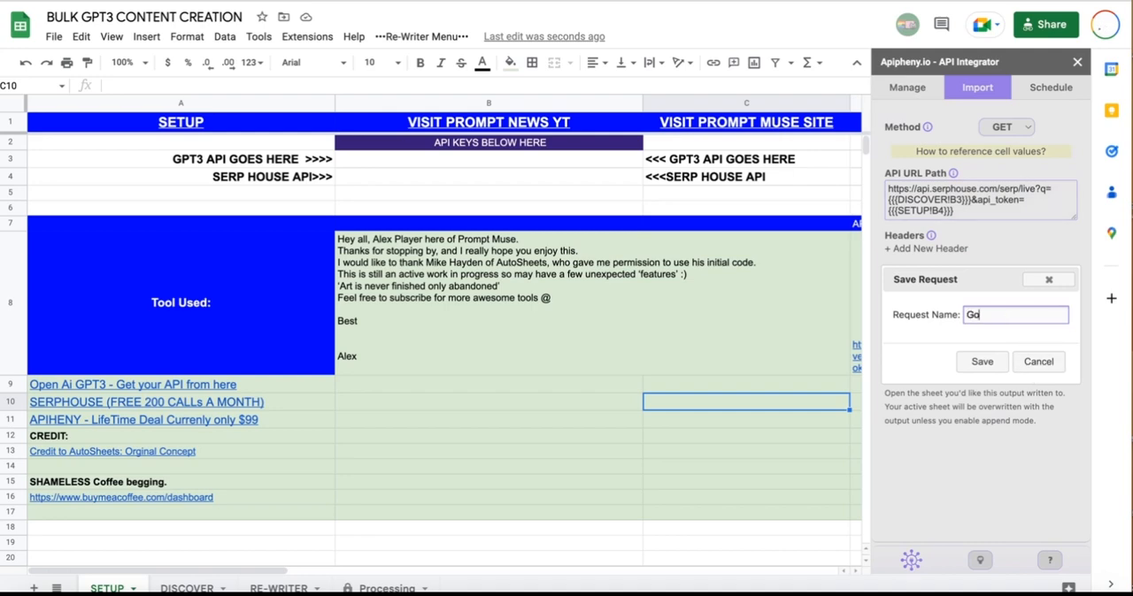
{"action": "type", "text": "ogle"}
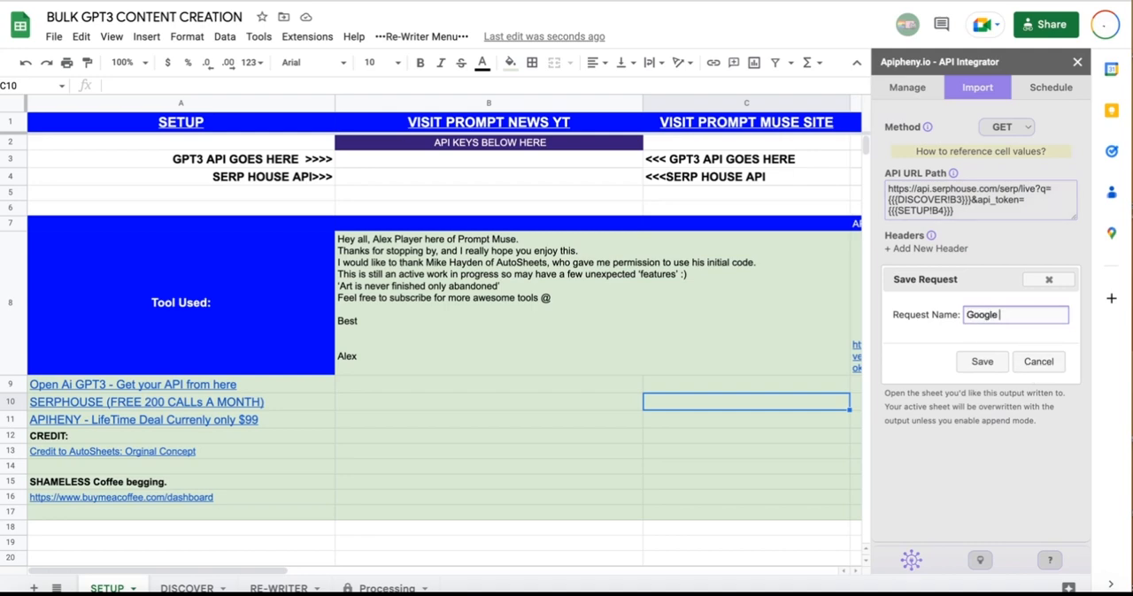
{"action": "type", "text": "Serp"}
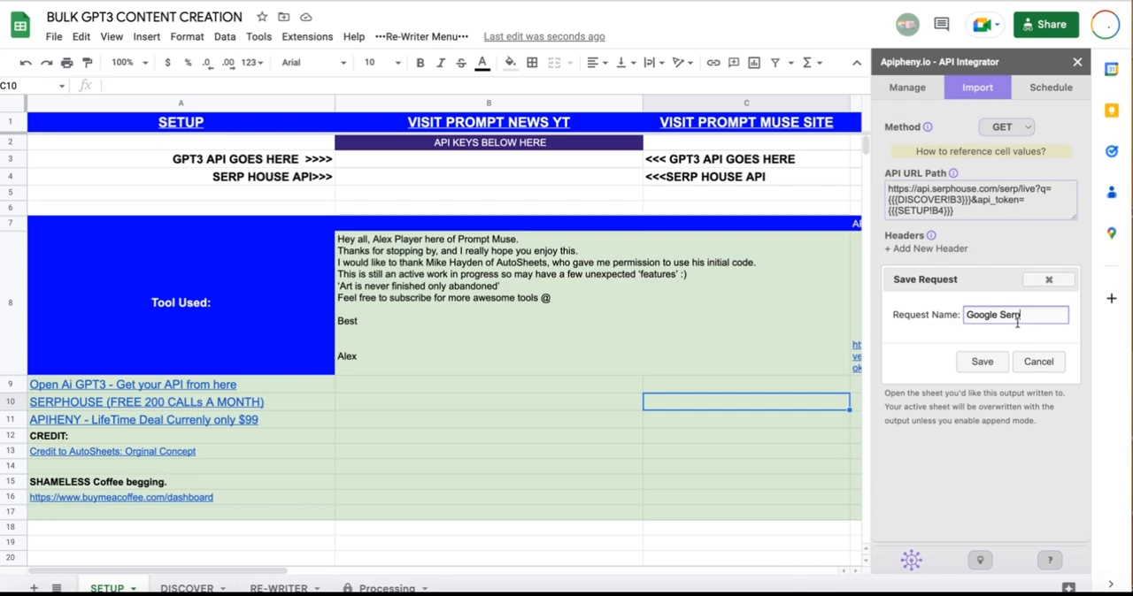
{"action": "left_click", "coordinate": [981, 361]}
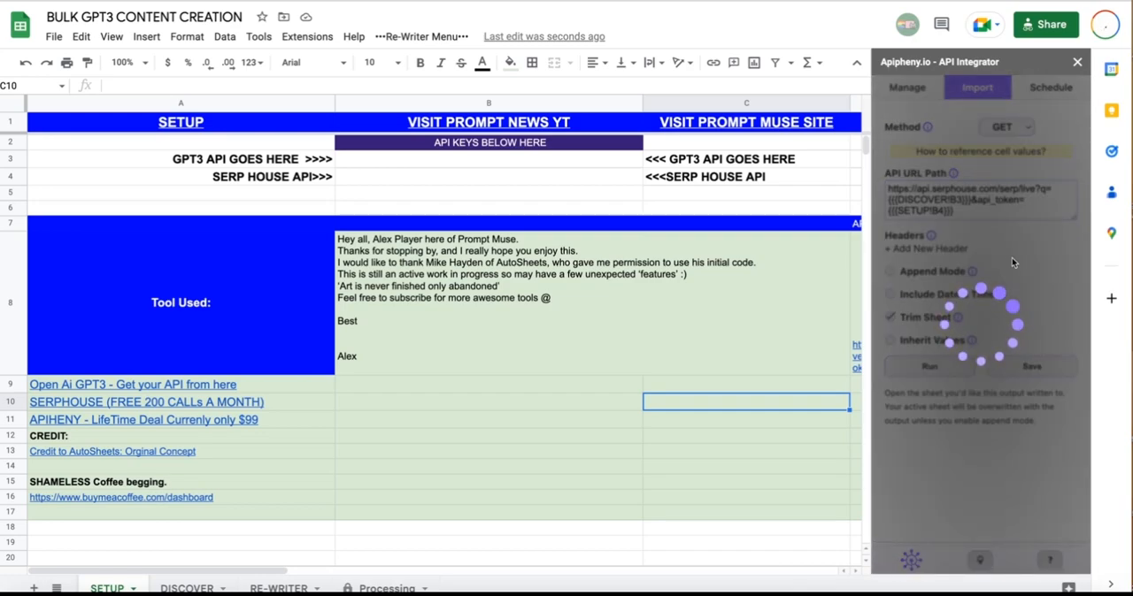
{"action": "left_click", "coordinate": [906, 87]}
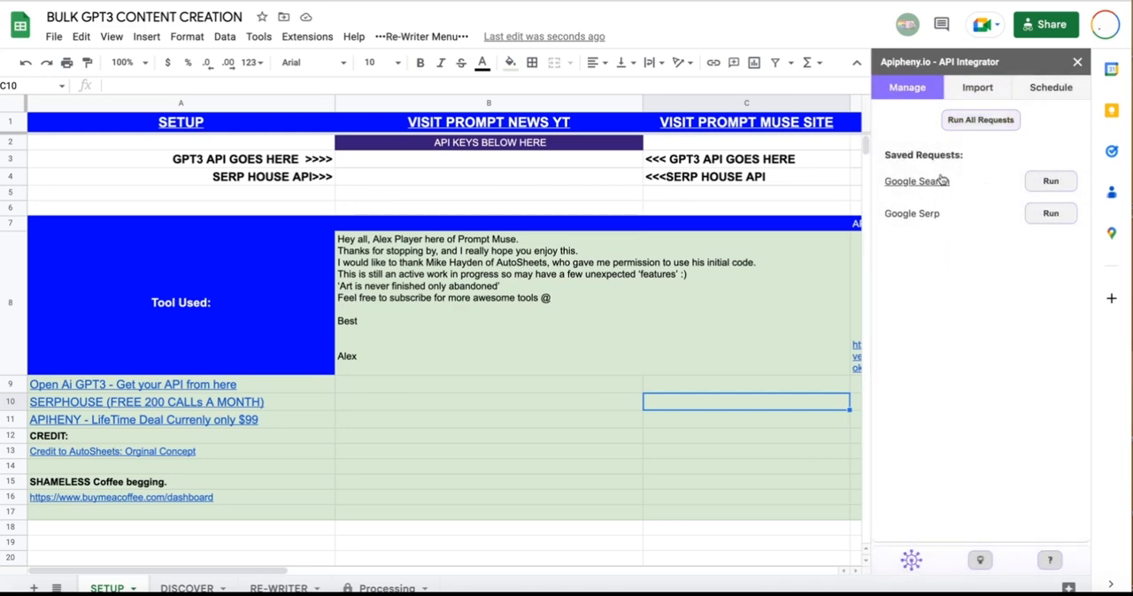
Retarget the Google Serp request to the 'Processing' sheet, save it, and switch to RE-WRITER
{"action": "left_click", "coordinate": [912, 214]}
{"action": "type", "text": "Pr"}
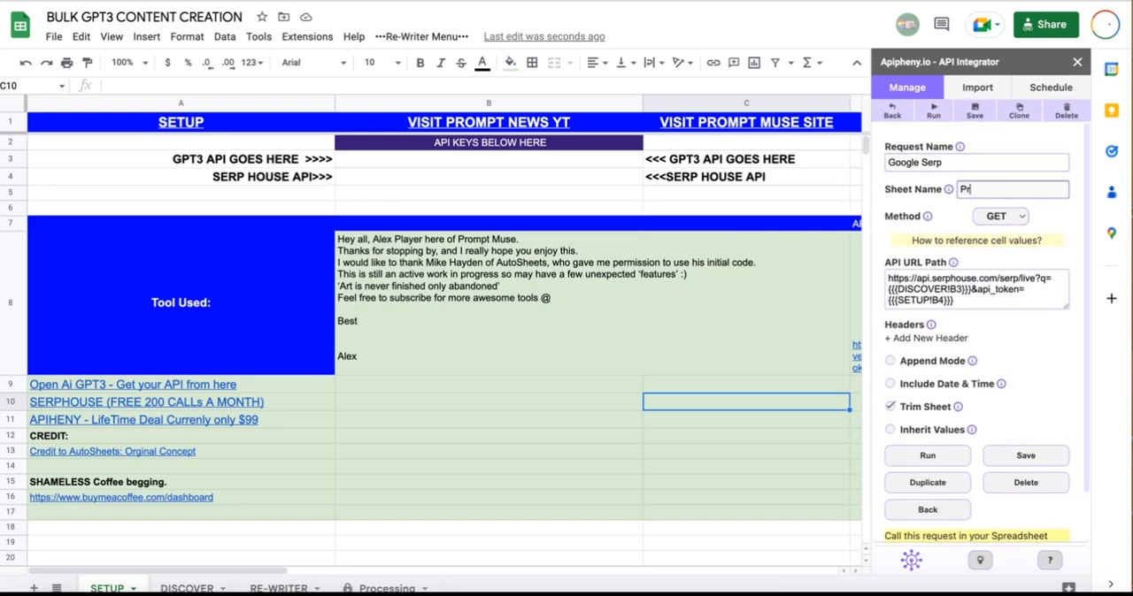
{"action": "type", "text": "ocessing"}
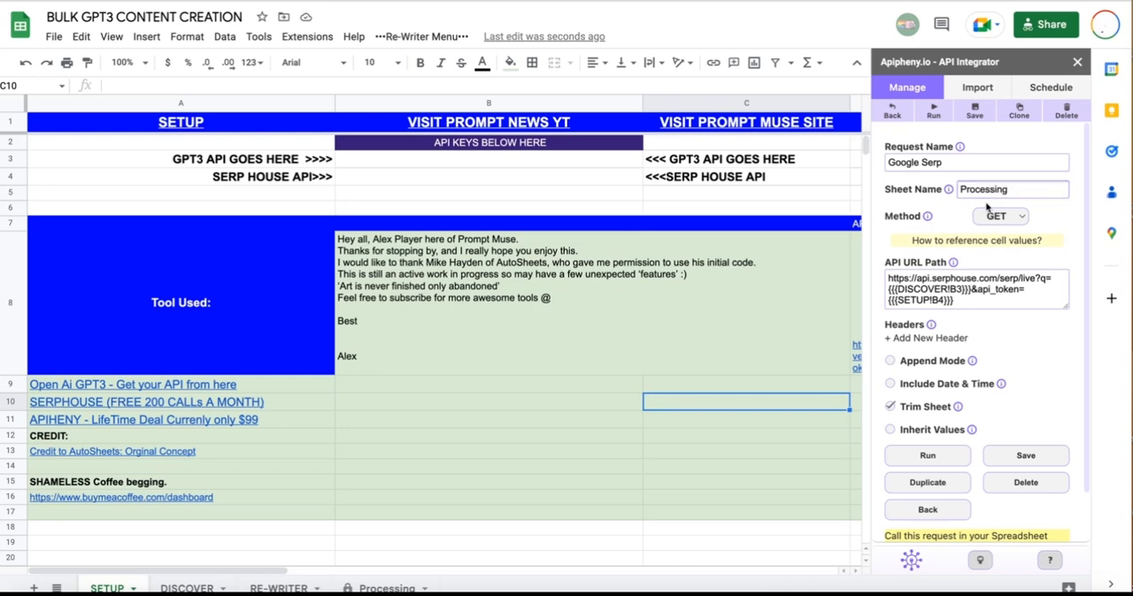
{"action": "mouse_move", "coordinate": [566, 499]}
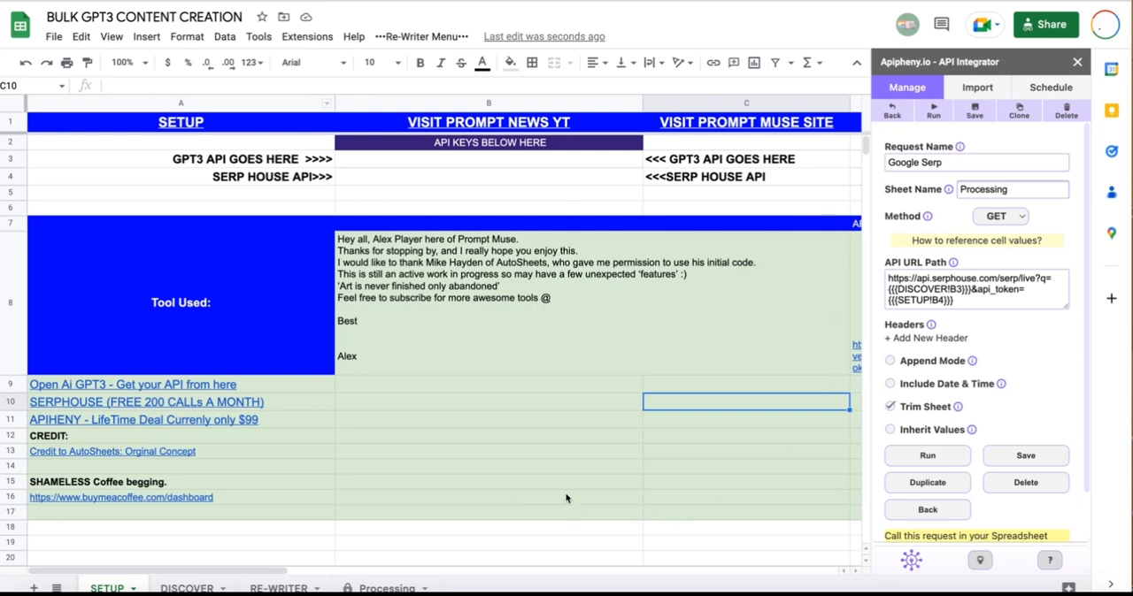
{"action": "mouse_move", "coordinate": [354, 579]}
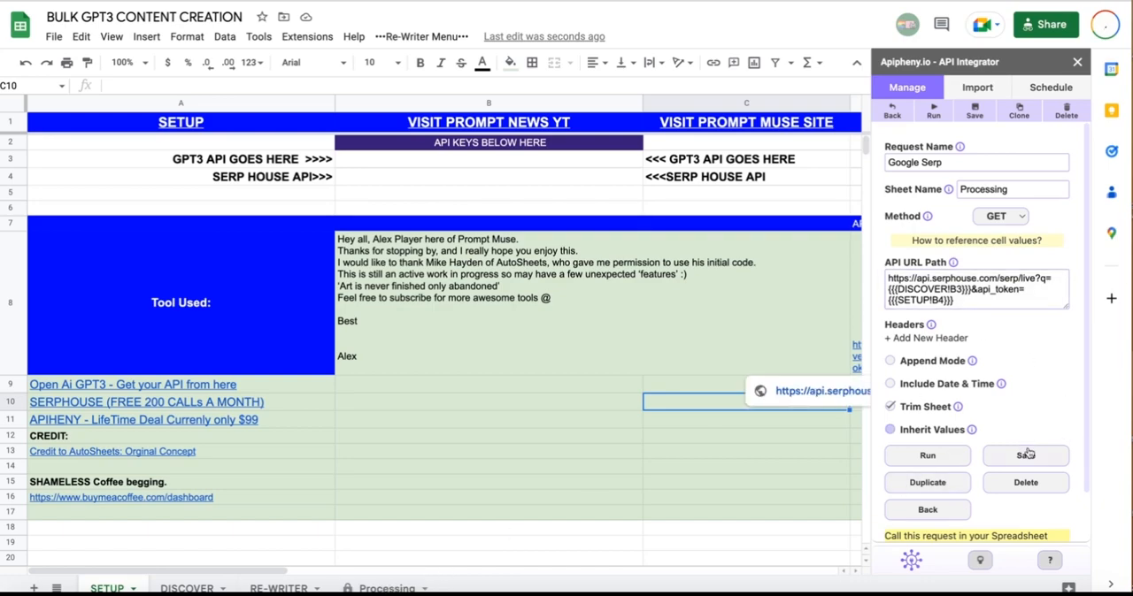
{"action": "left_click", "coordinate": [1027, 454]}
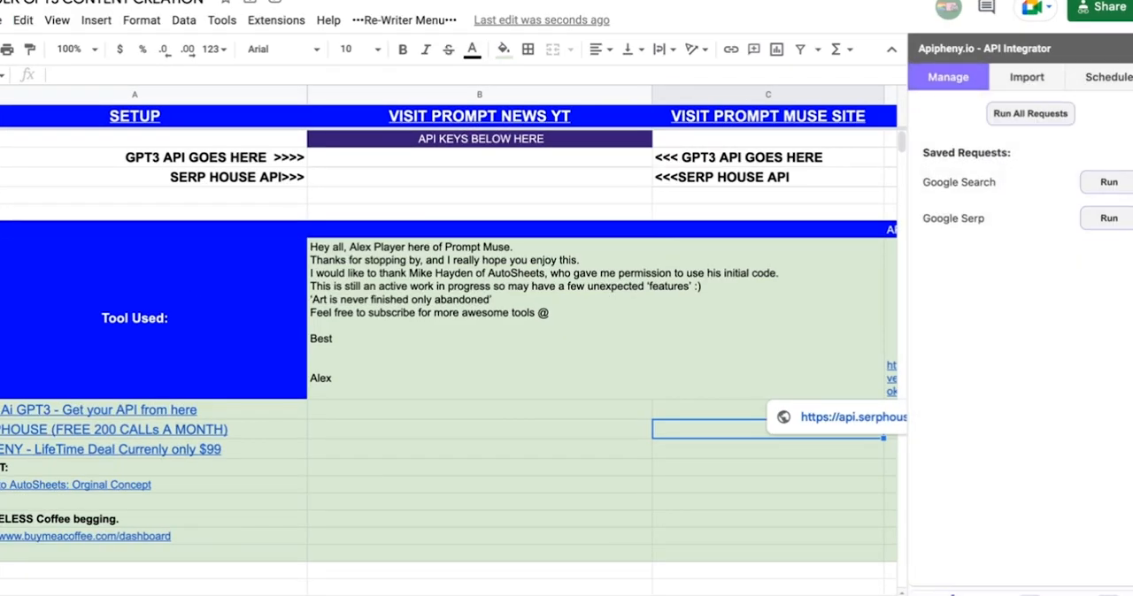
{"action": "left_click", "coordinate": [1104, 220]}
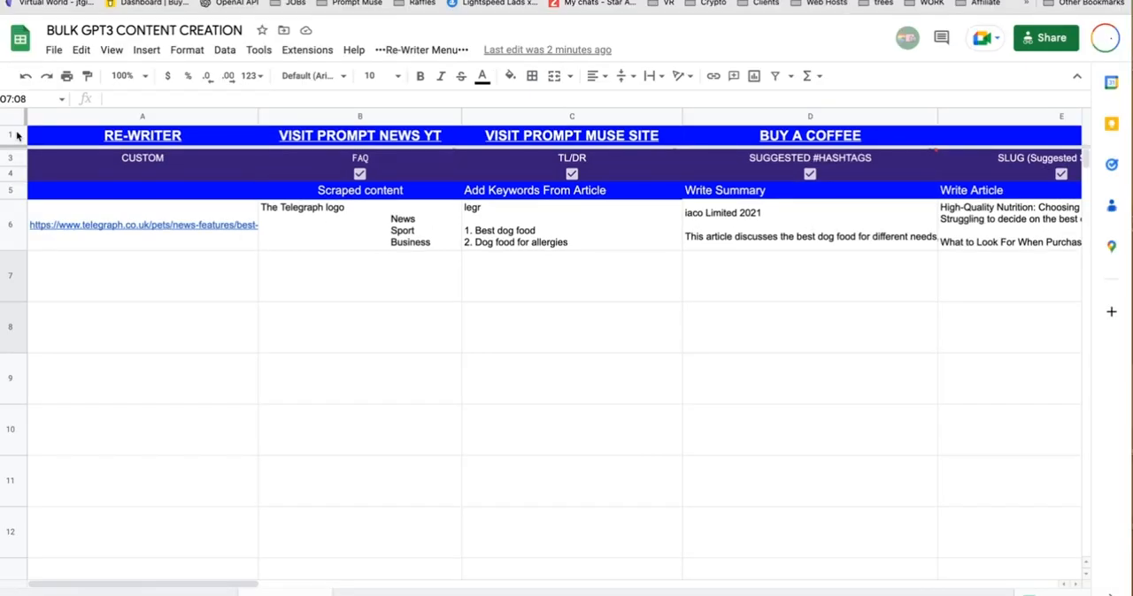
Resize rows 1-3 to fit their data so the GPT prompt instructions become readable
{"action": "left_click", "coordinate": [142, 135]}
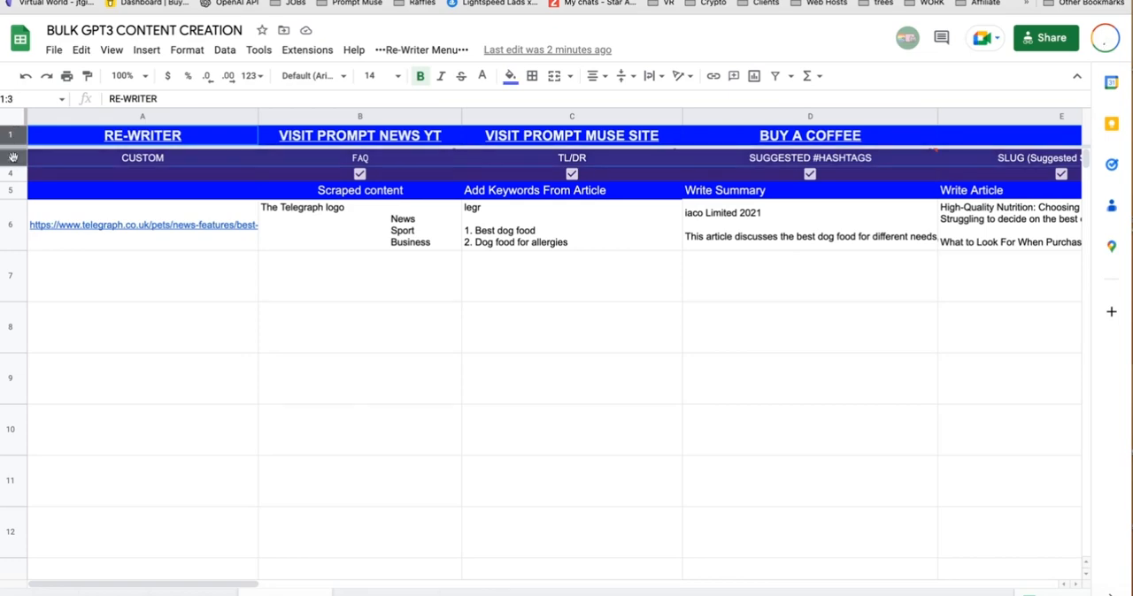
{"action": "right_click", "coordinate": [12, 156]}
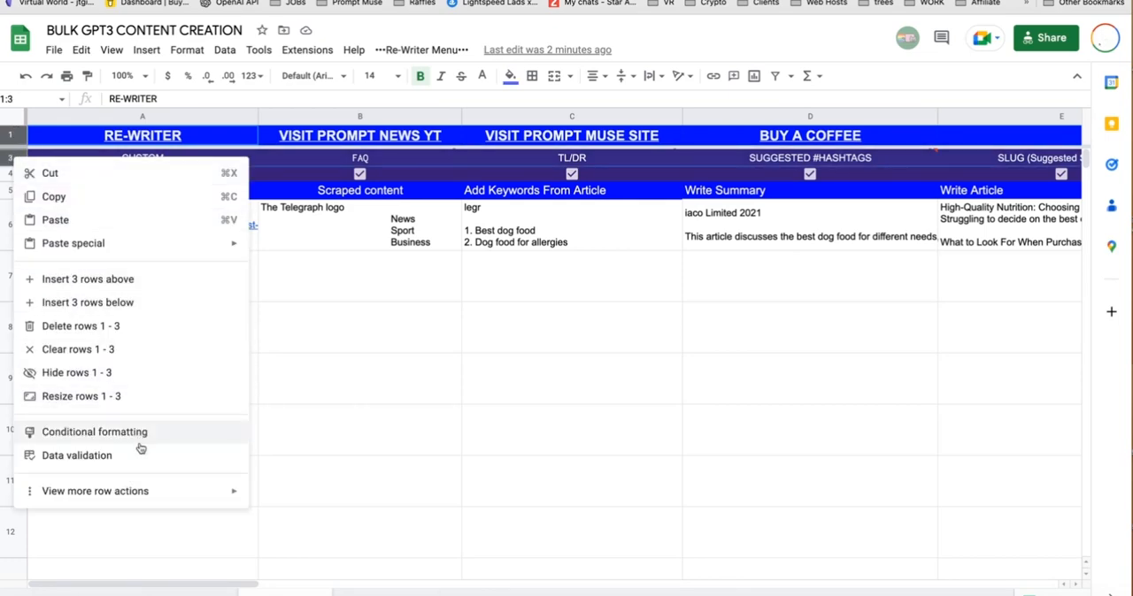
{"action": "left_click", "coordinate": [81, 397]}
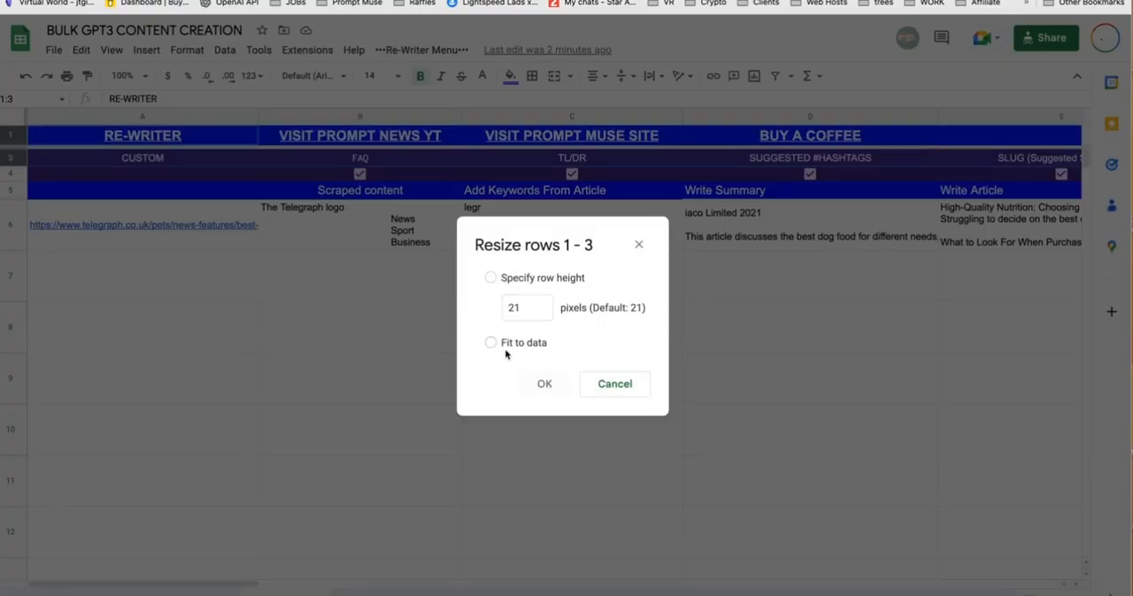
{"action": "left_click", "coordinate": [546, 382]}
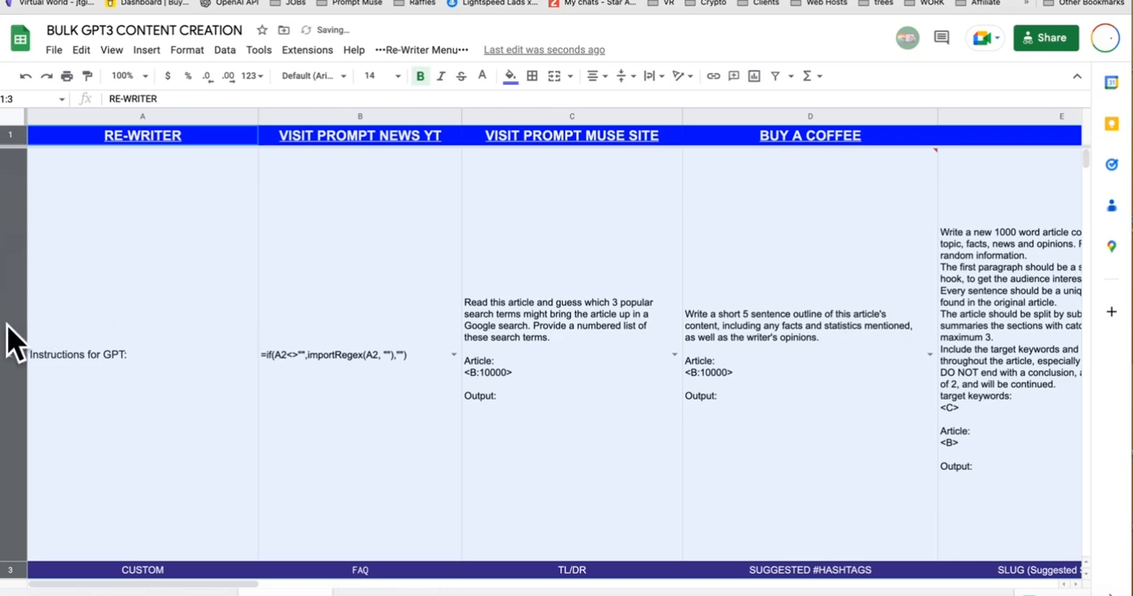
{"action": "mouse_move", "coordinate": [898, 299]}
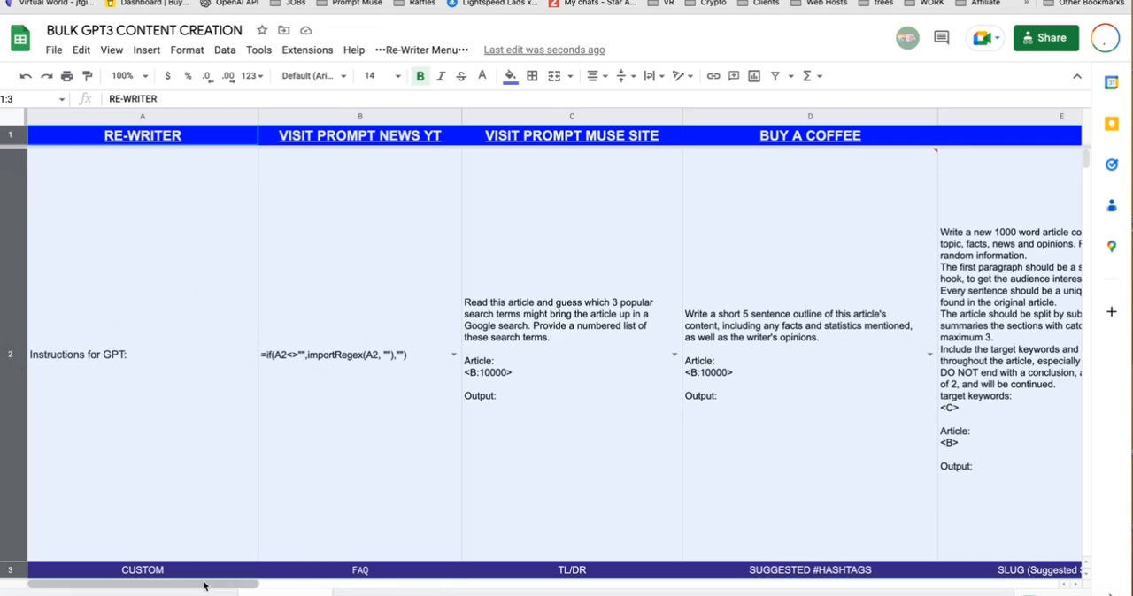
{"action": "scroll", "scroll_direction": "right", "scroll_amount": 3}
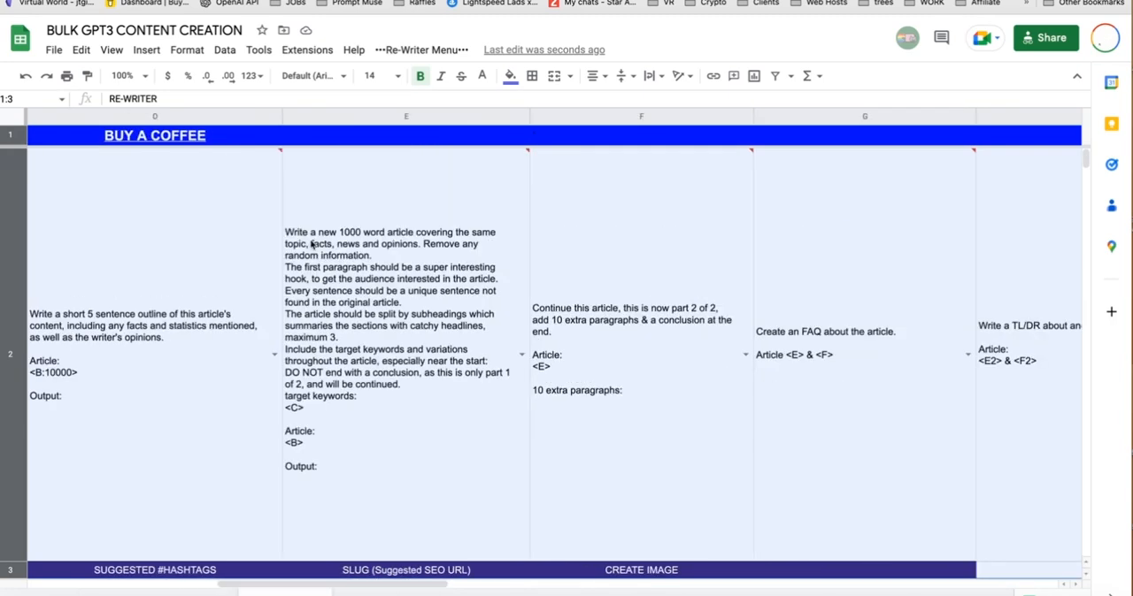